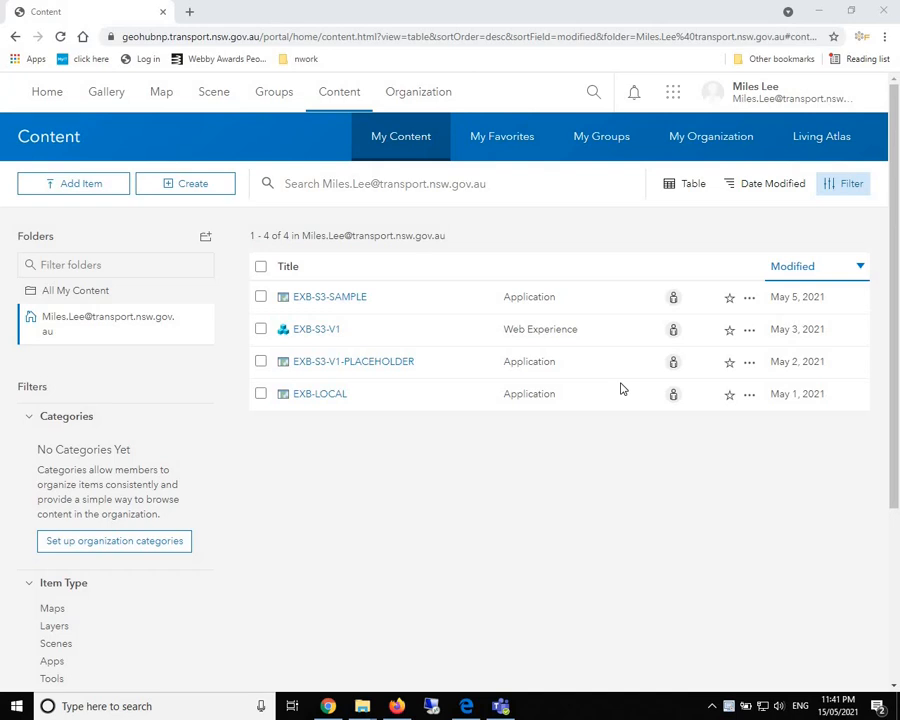
mouse_move(622, 392)
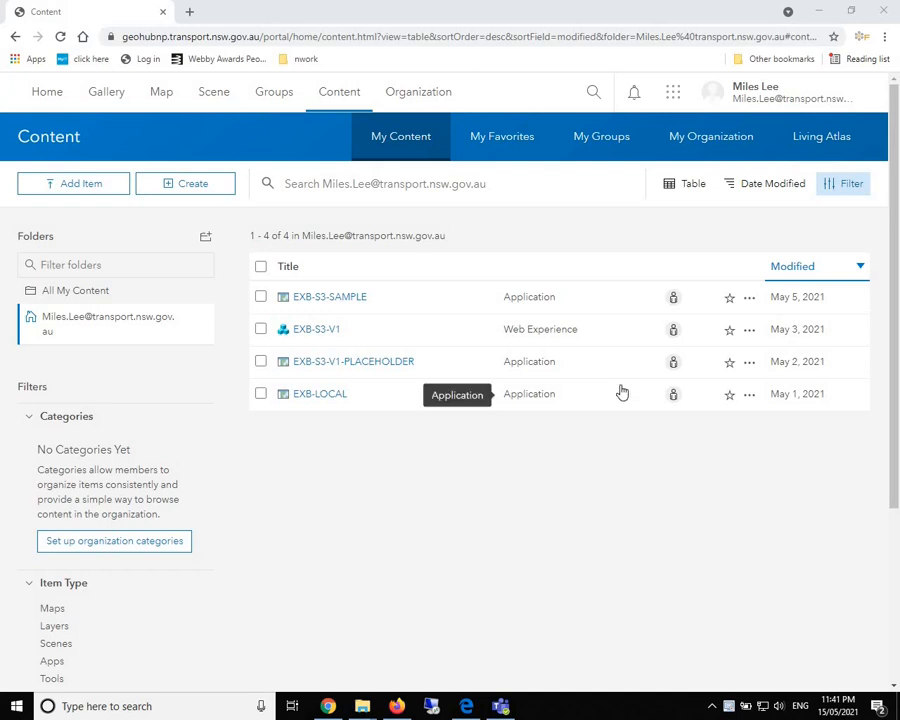
mouse_move(632, 544)
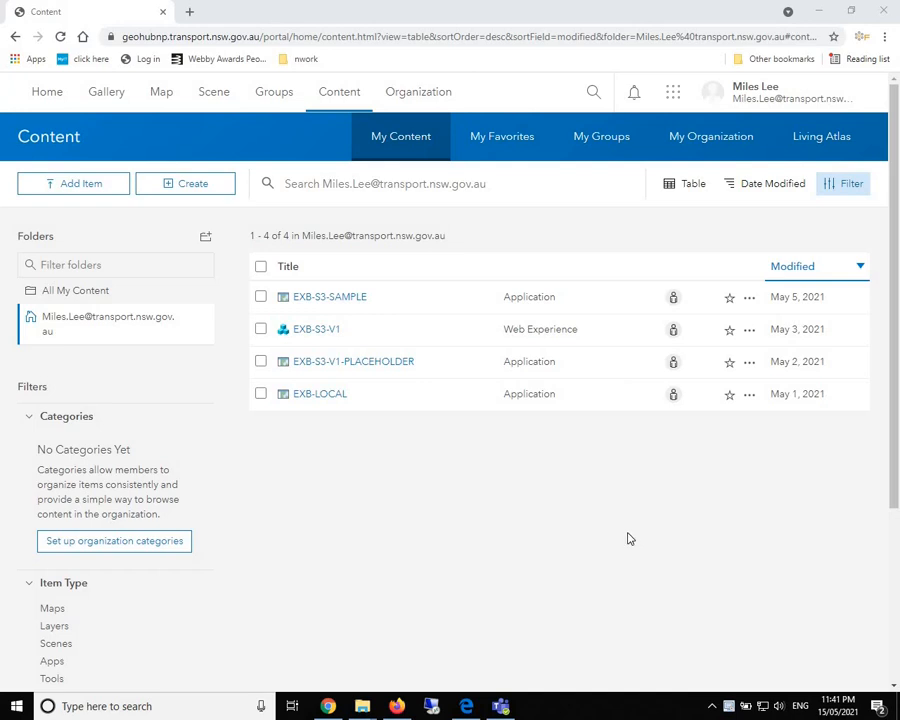
mouse_move(508, 536)
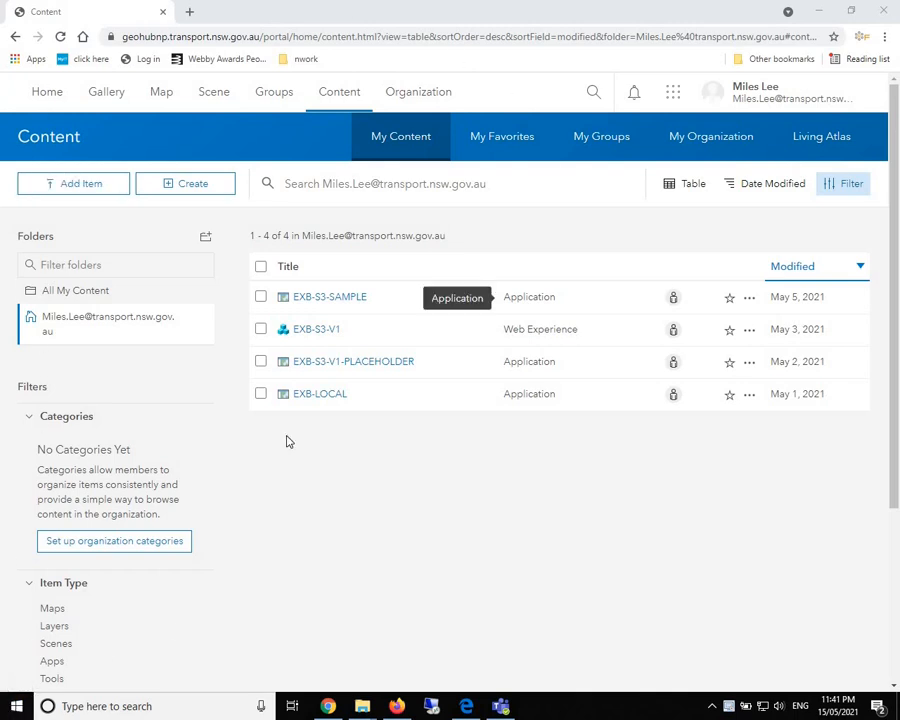
mouse_move(502, 448)
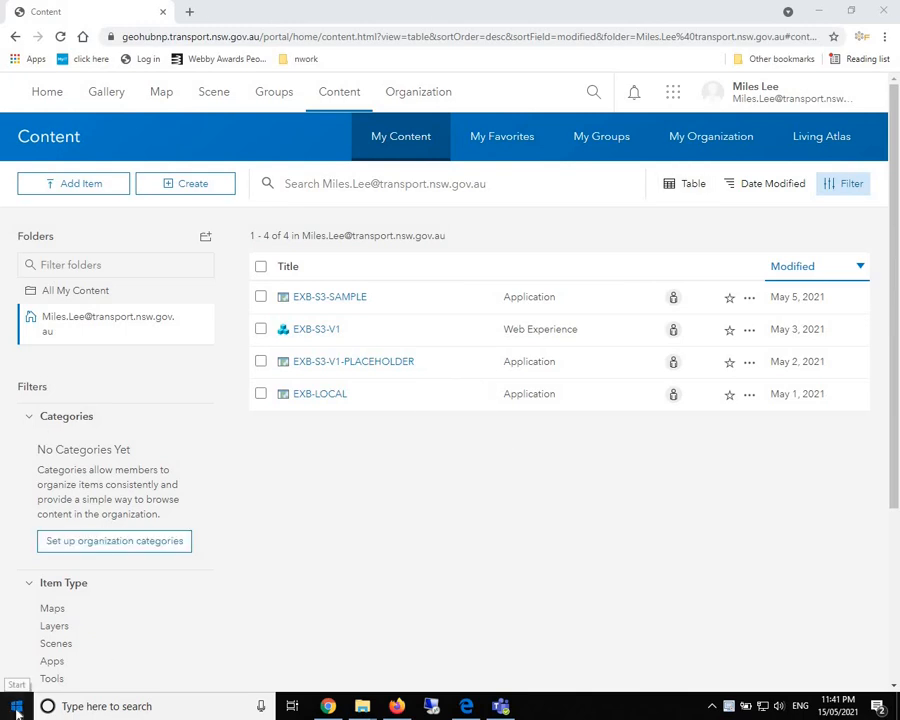
- Launch ArcGIS Administrator from the Start menu's installed applications list
left_click(16, 706)
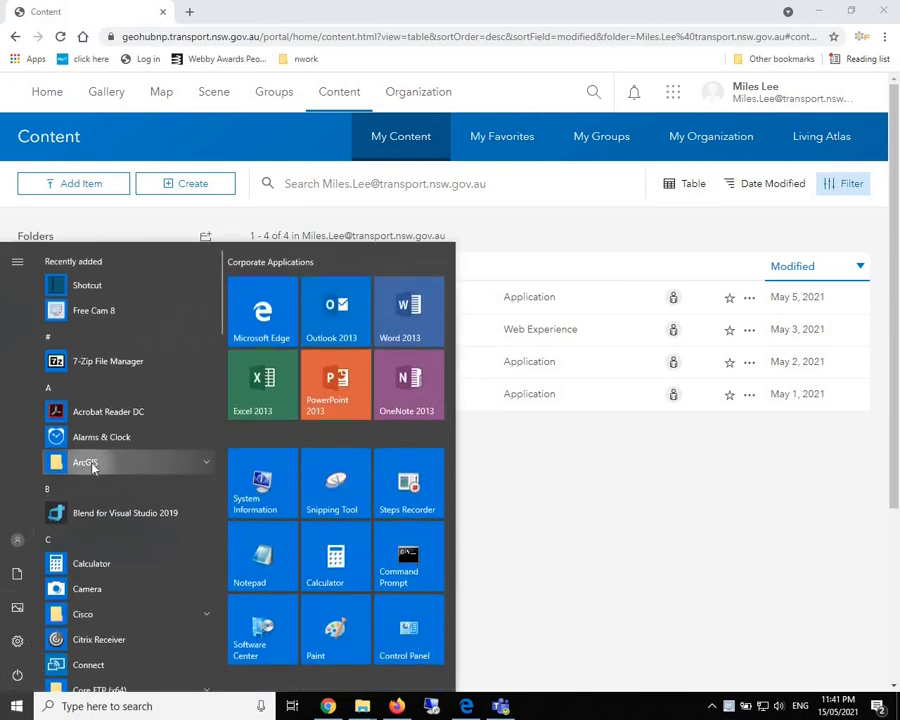
left_click(84, 462)
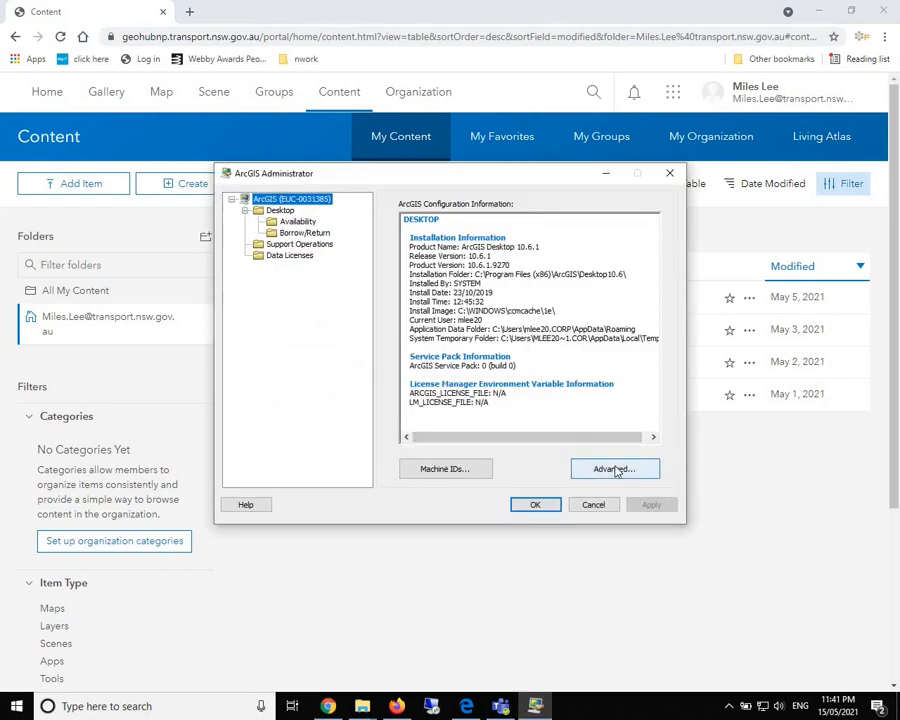
left_click(614, 468)
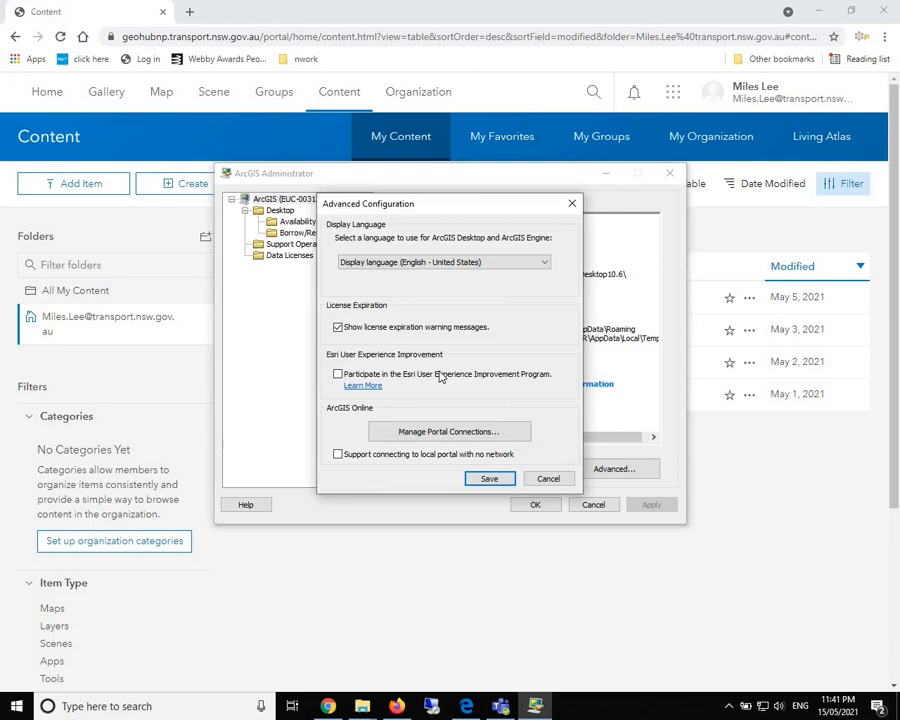
mouse_move(424, 468)
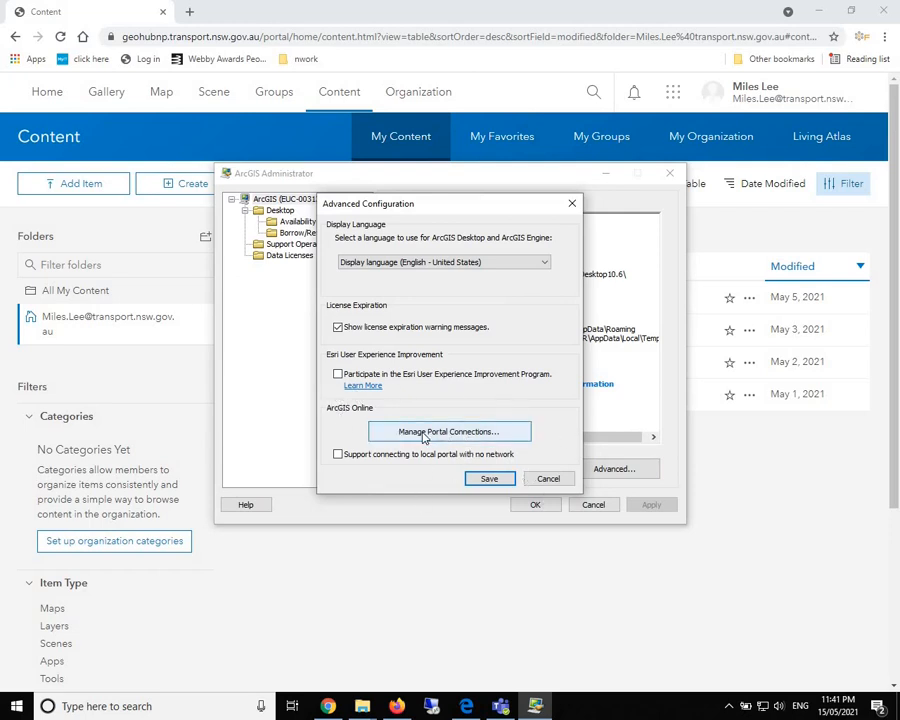
left_click(448, 432)
type("https://geohubnp.transport.nsw.gov.au/portal/")
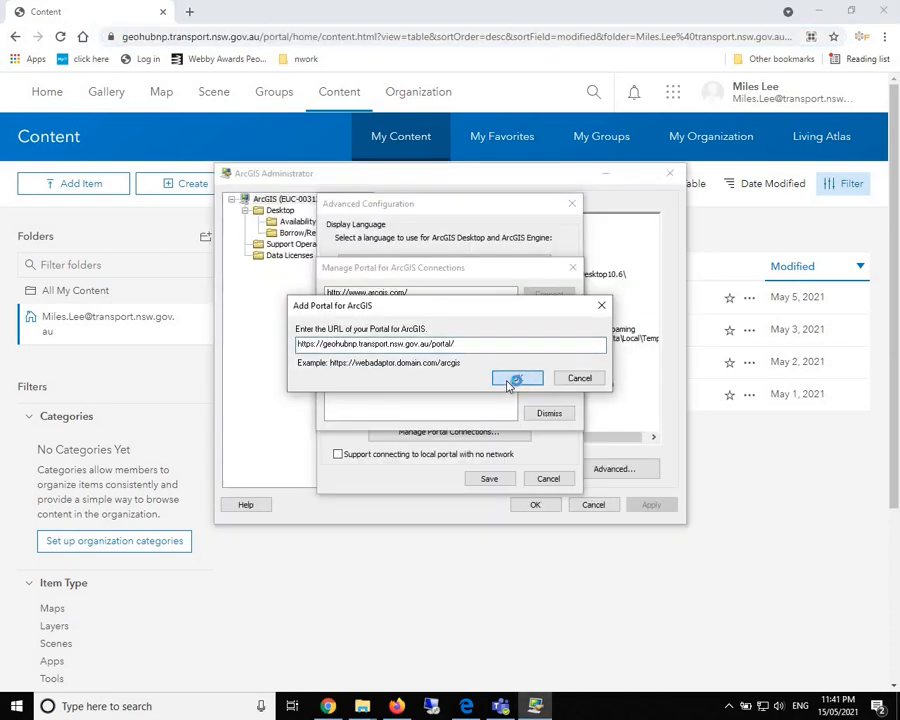
left_click(516, 378)
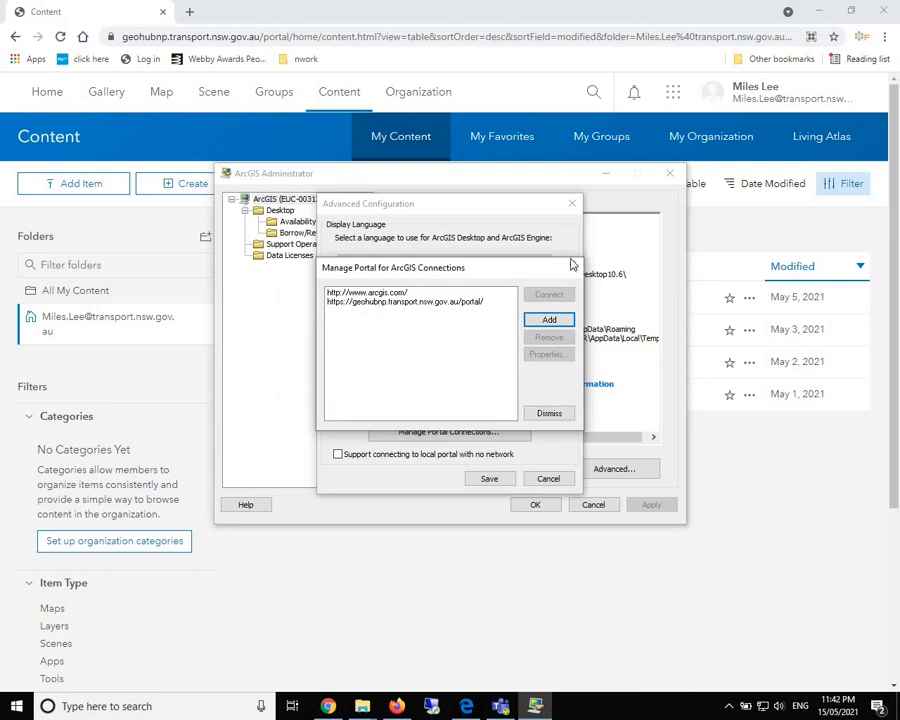
left_click(548, 412)
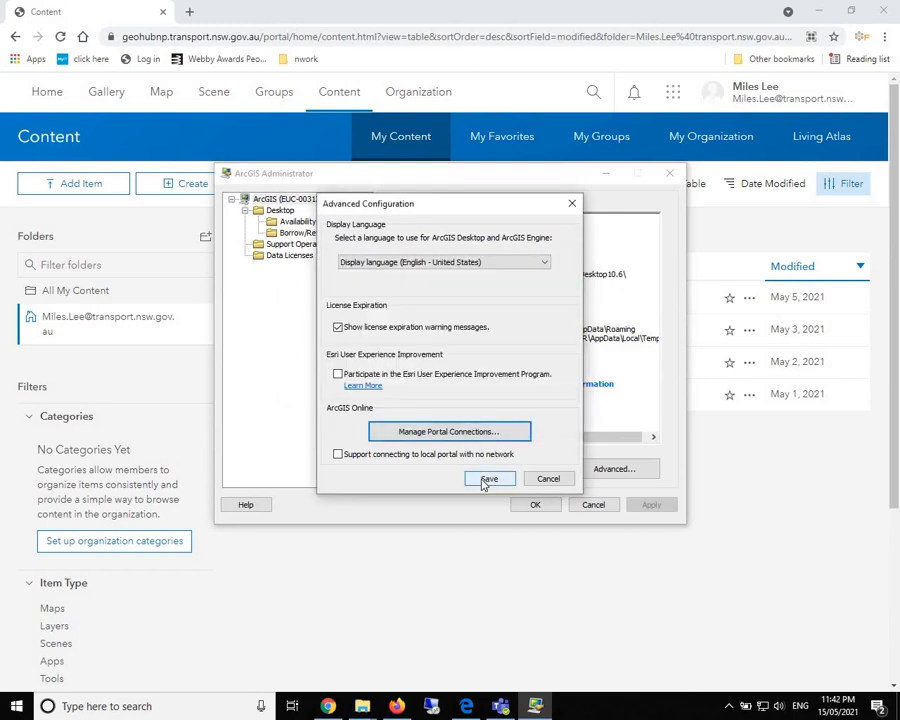
left_click(488, 478)
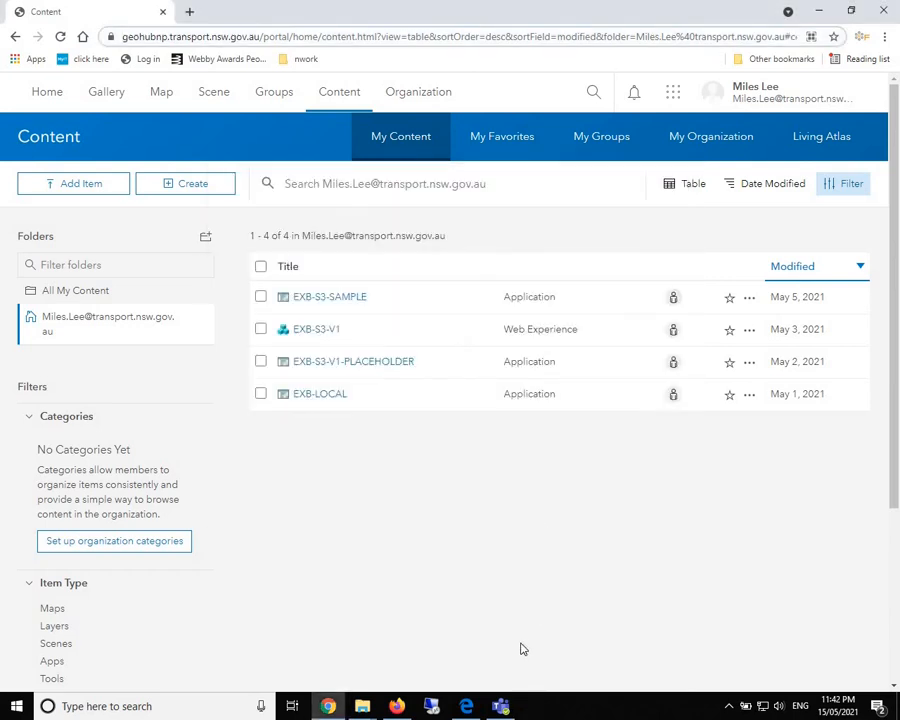
- Launch ArcMap 10.6.1 from the Start menu, opening the MyMap document
left_click(14, 706)
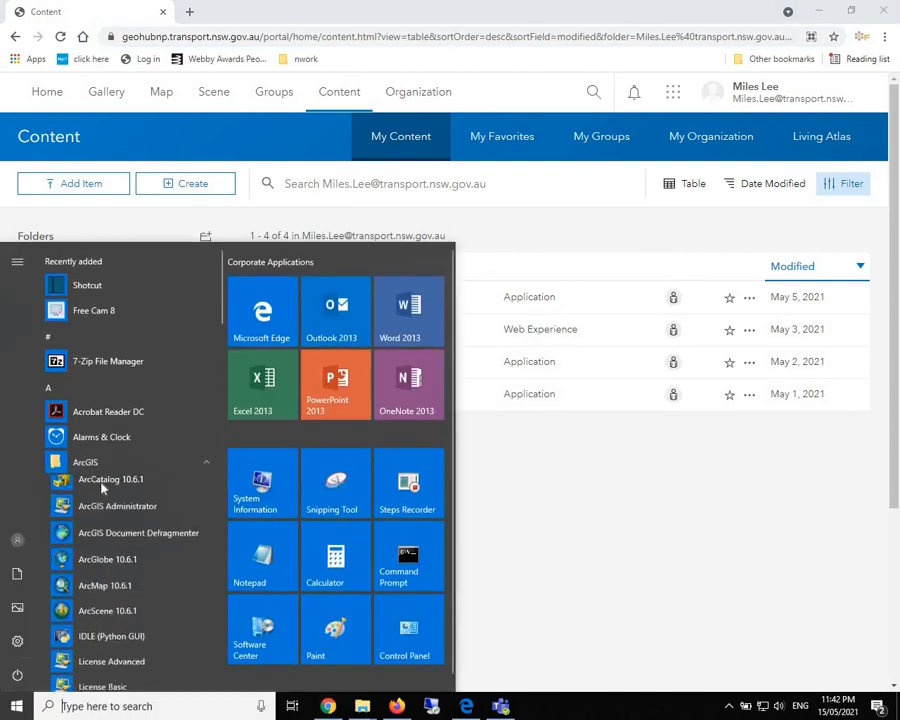
left_click(524, 528)
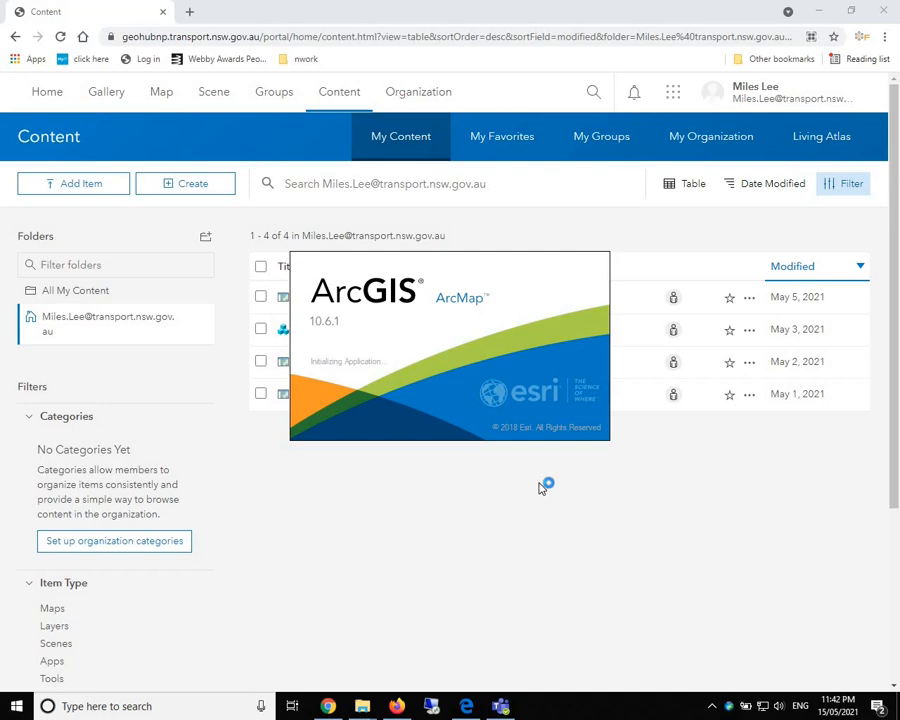
mouse_move(540, 488)
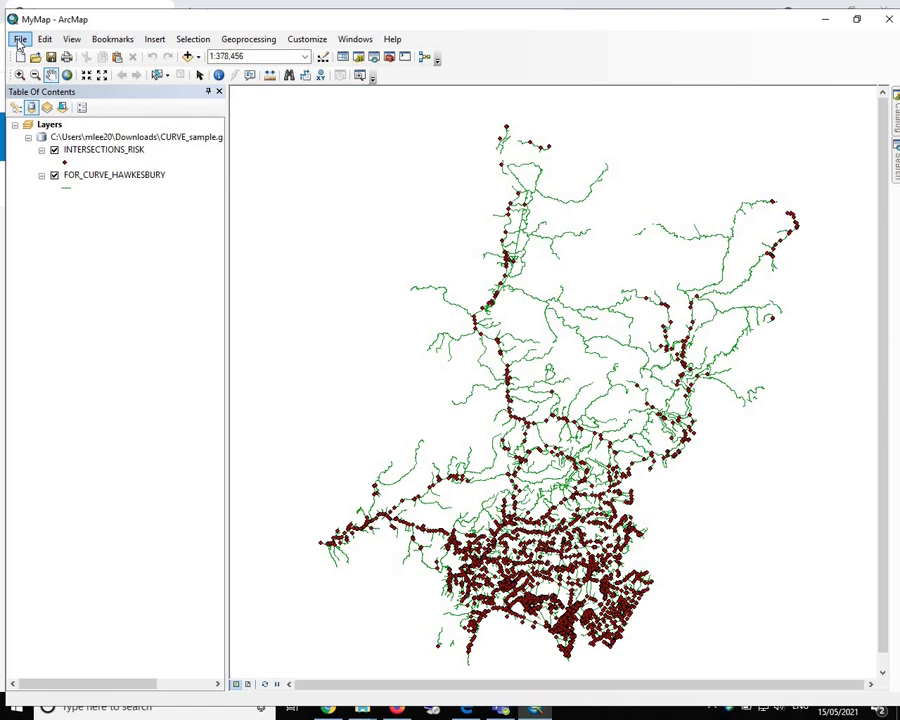
- Bring up the Portal for ArcGIS browsing window from the File menu
left_click(112, 40)
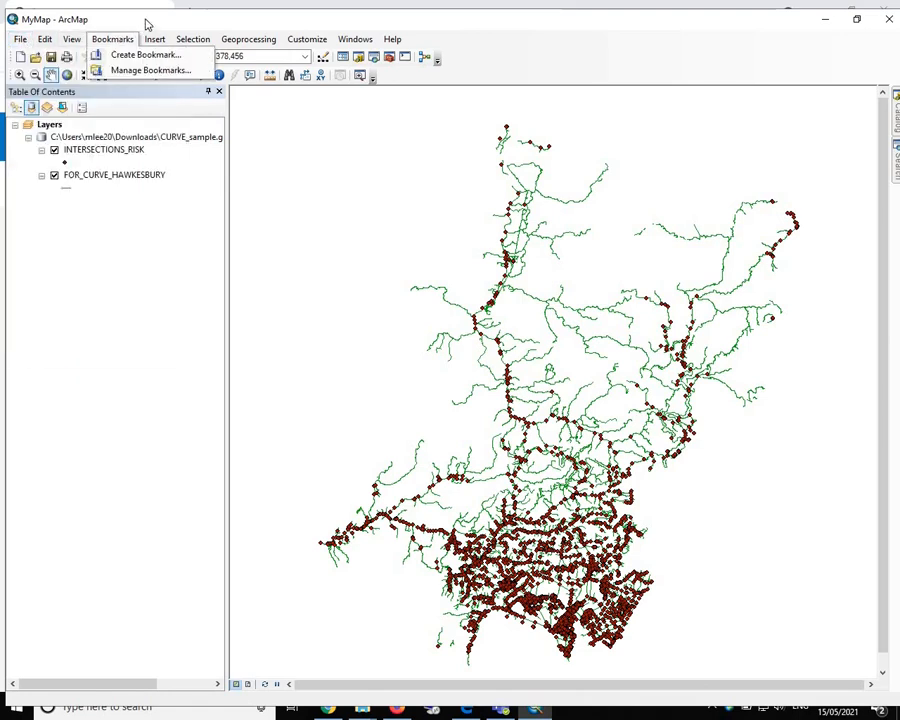
left_click(20, 40)
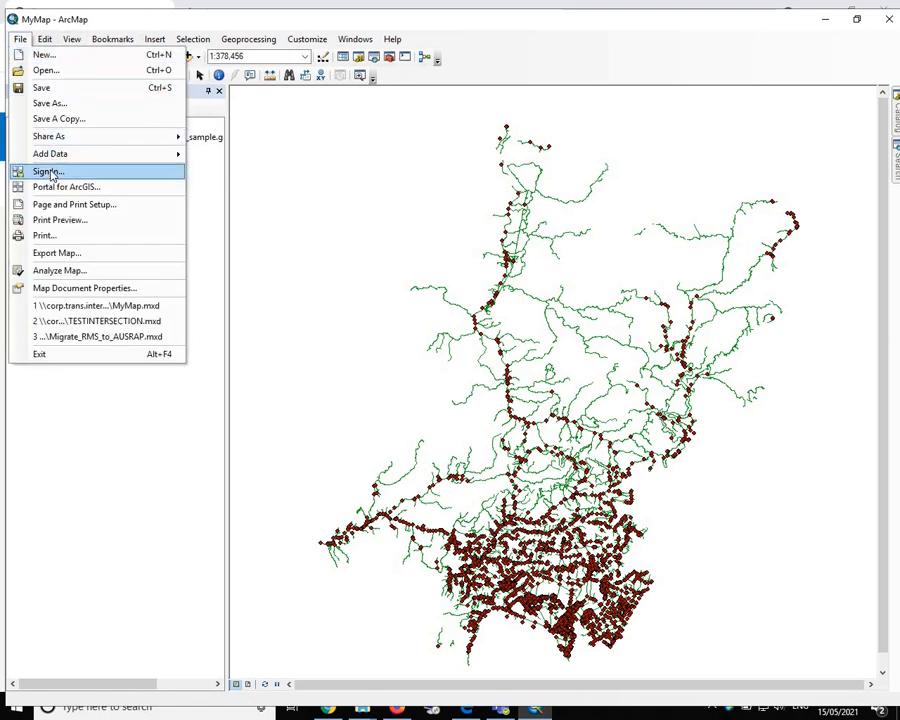
mouse_move(66, 188)
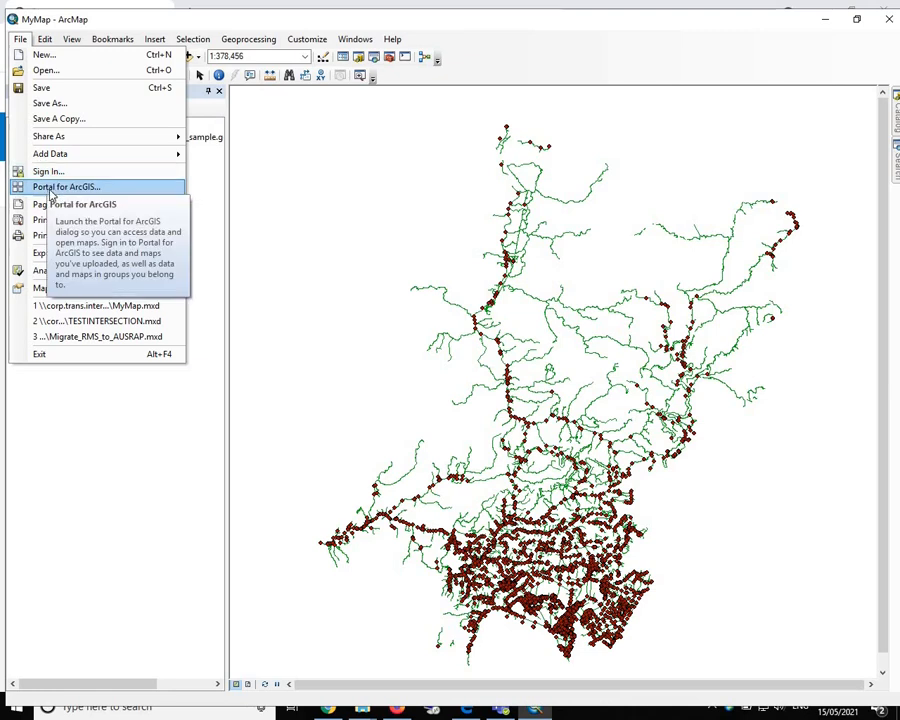
mouse_move(48, 172)
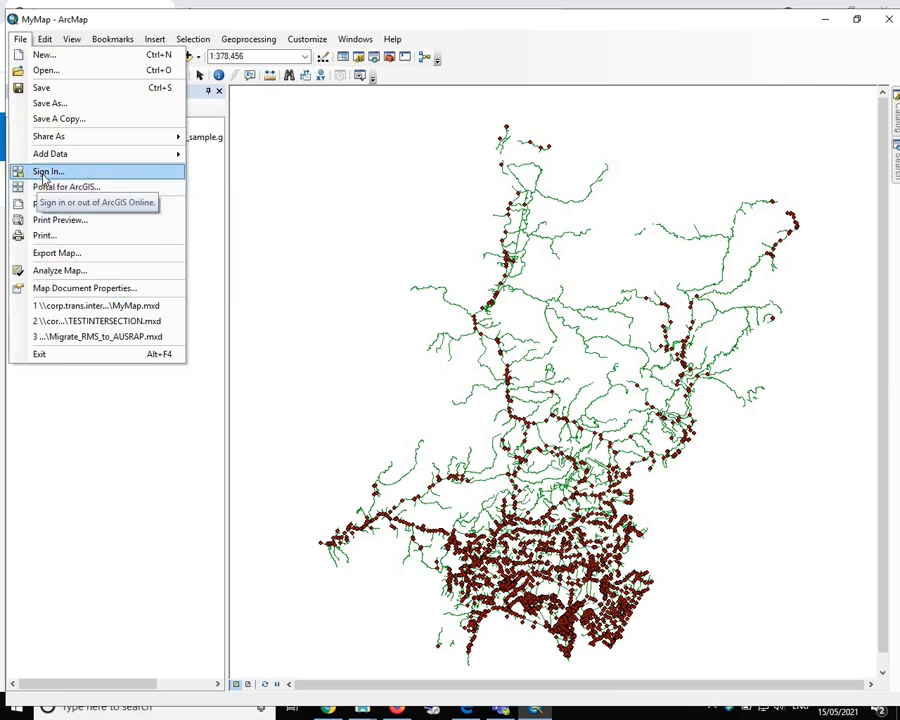
mouse_move(44, 236)
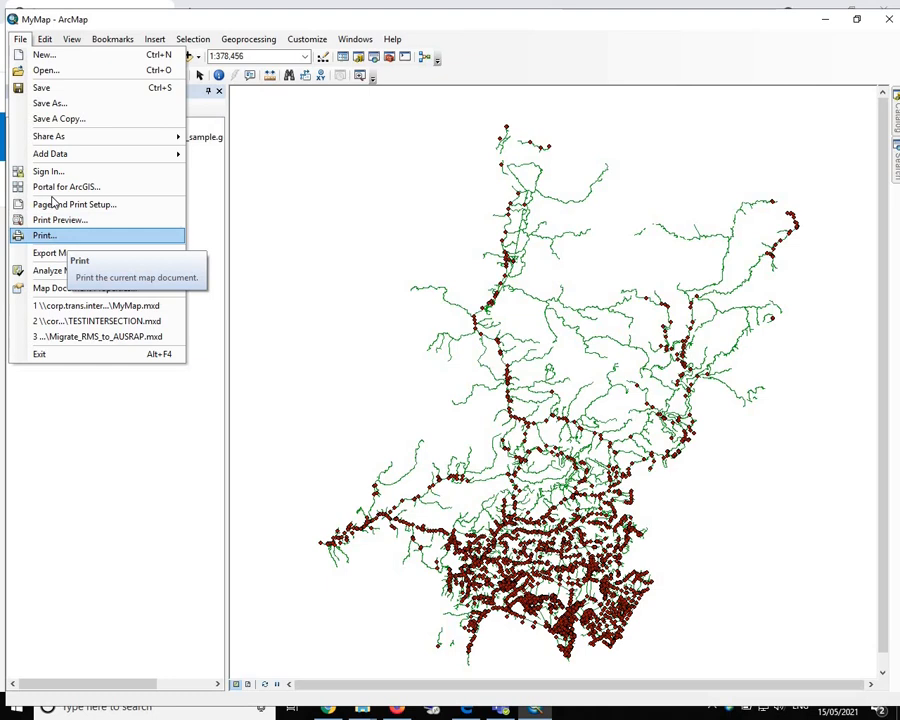
mouse_move(66, 188)
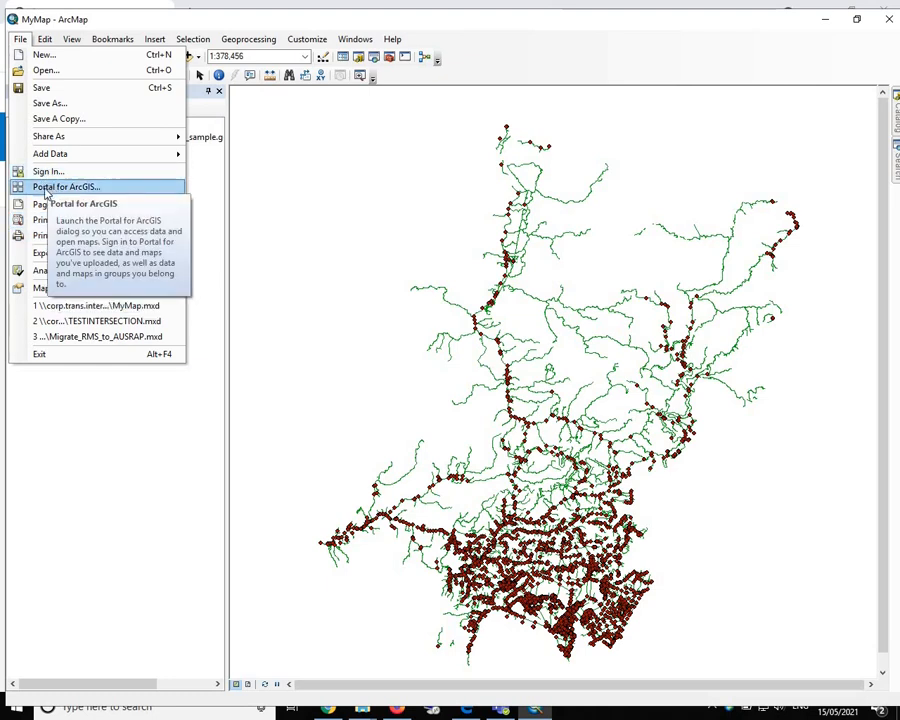
left_click(66, 188)
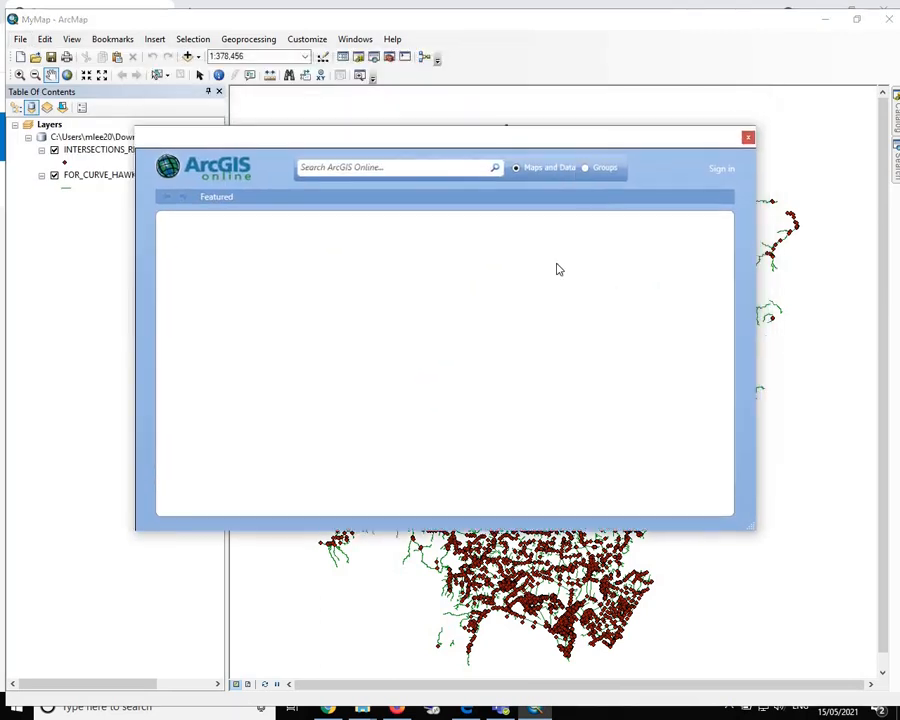
mouse_move(716, 168)
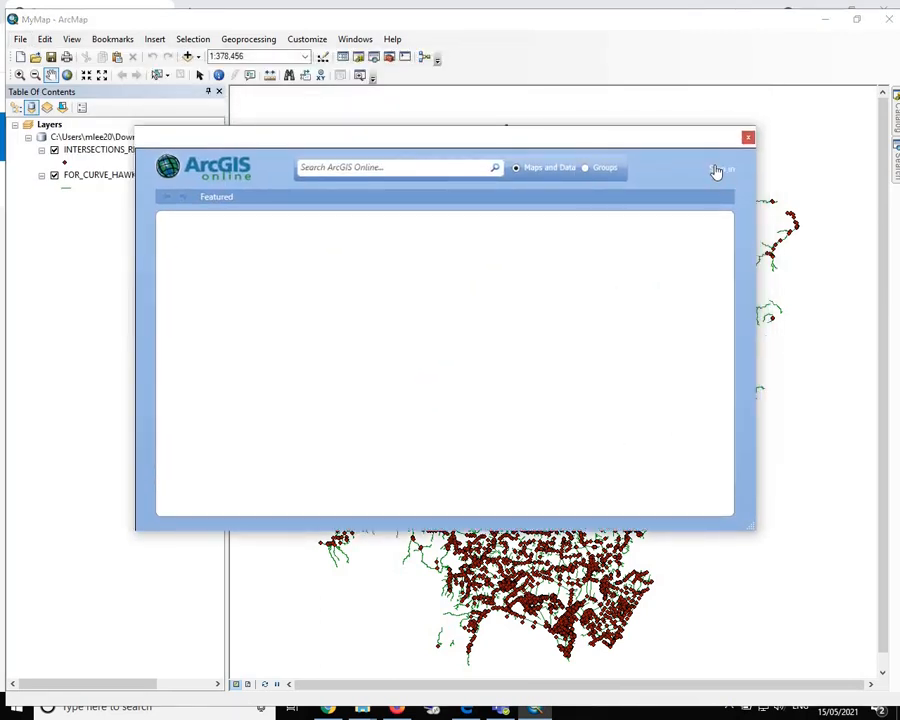
- Sign in with the TfNSW UAT SCC portal account, list My Groups, then close the ArcGIS Online window
left_click(720, 168)
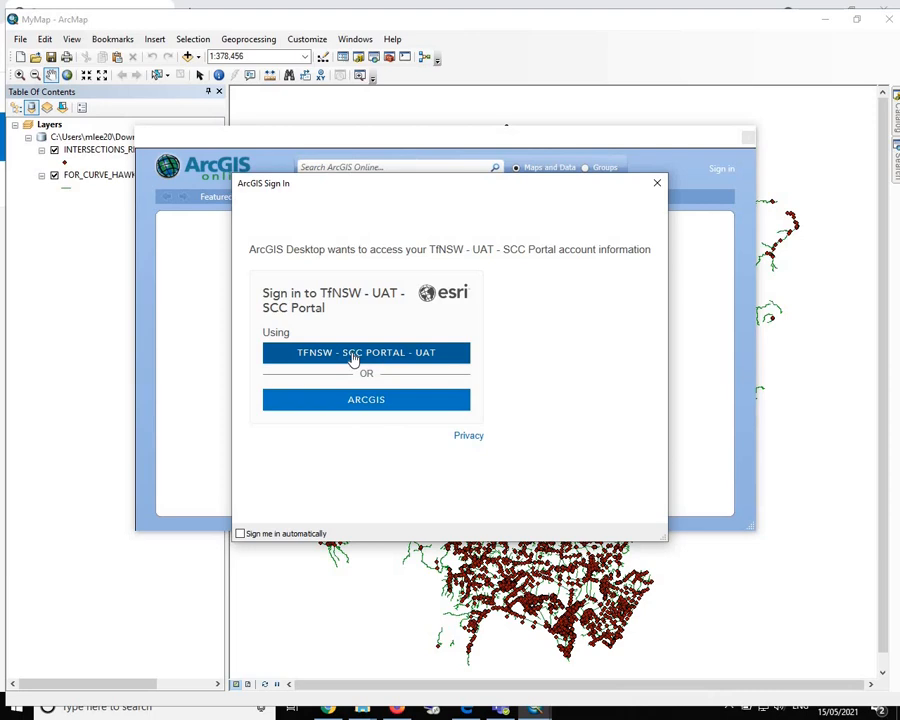
left_click(366, 352)
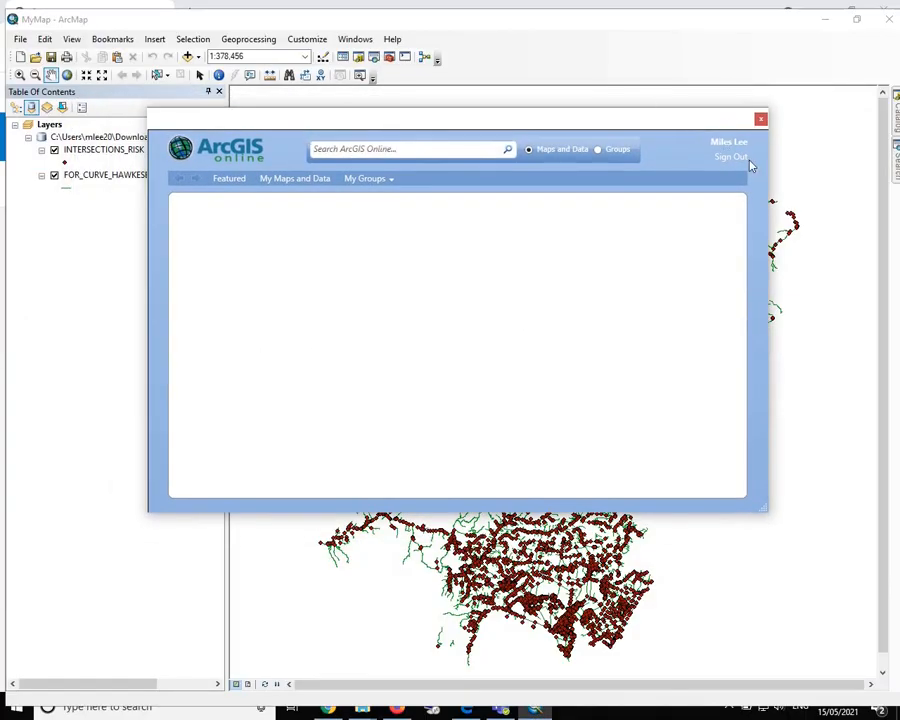
mouse_move(400, 198)
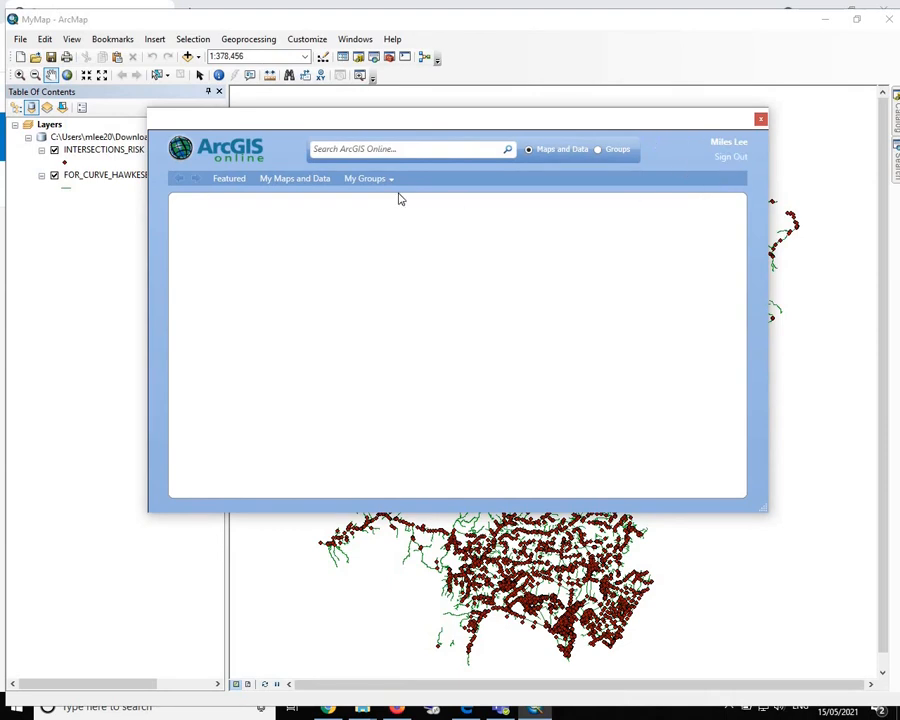
mouse_move(388, 192)
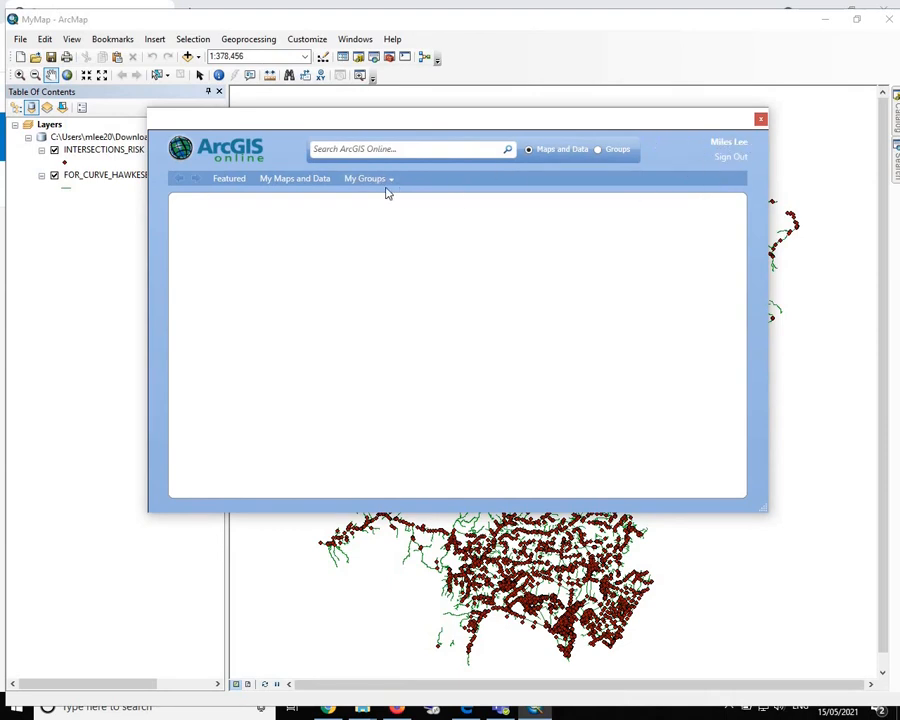
left_click(364, 178)
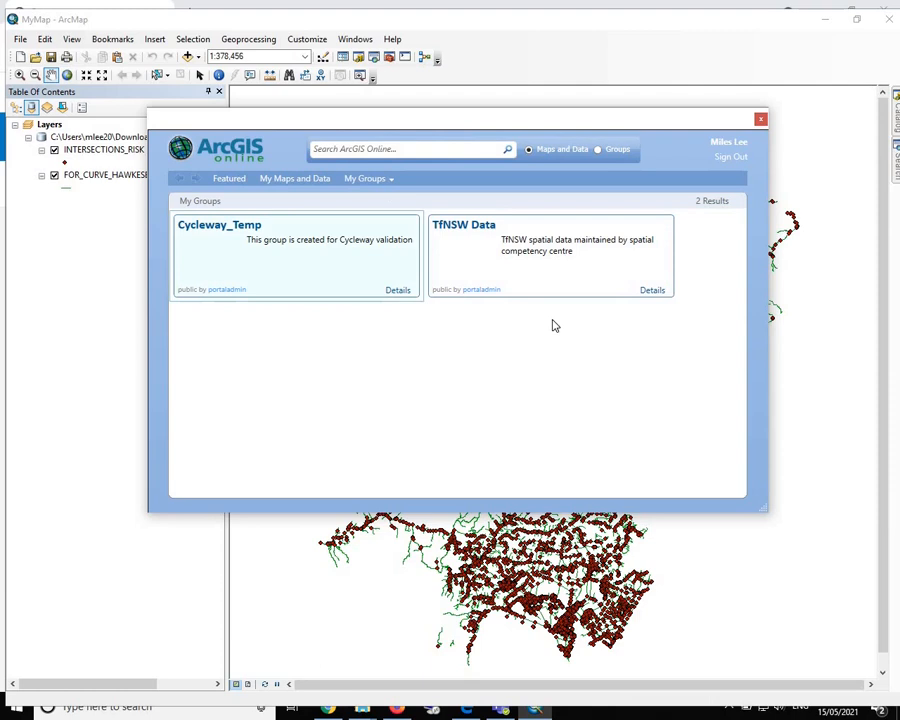
mouse_move(604, 282)
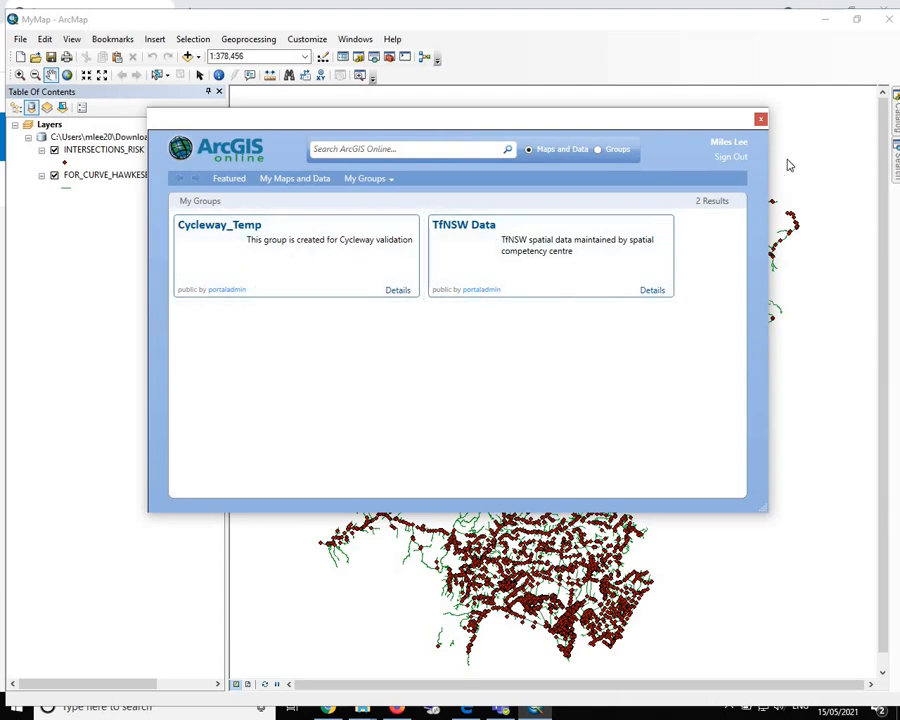
left_click(760, 120)
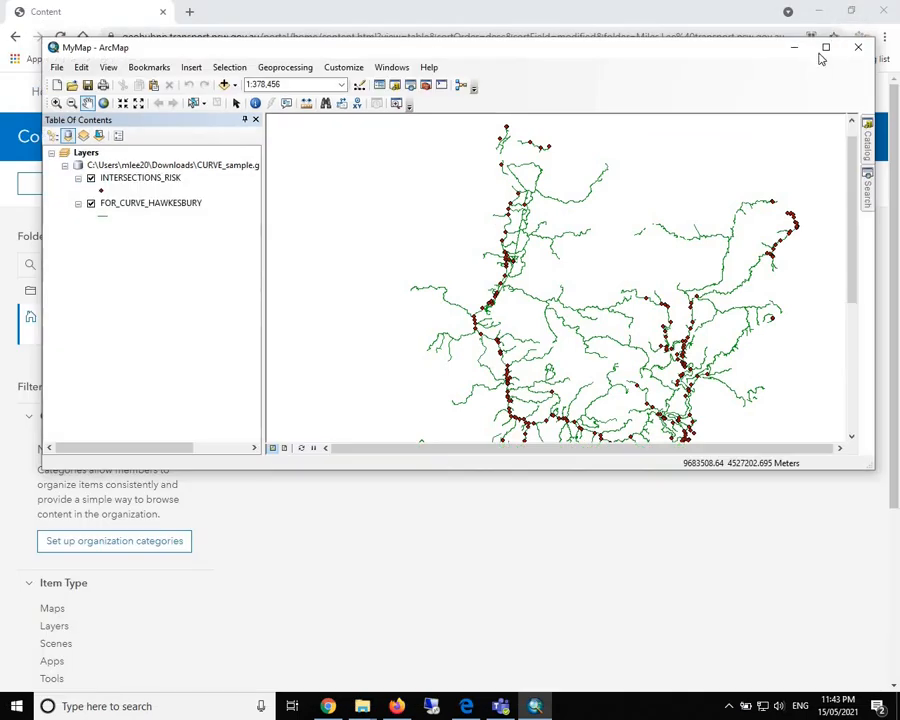
- Maximize the ArcMap window so the map fills the screen
left_click(824, 48)
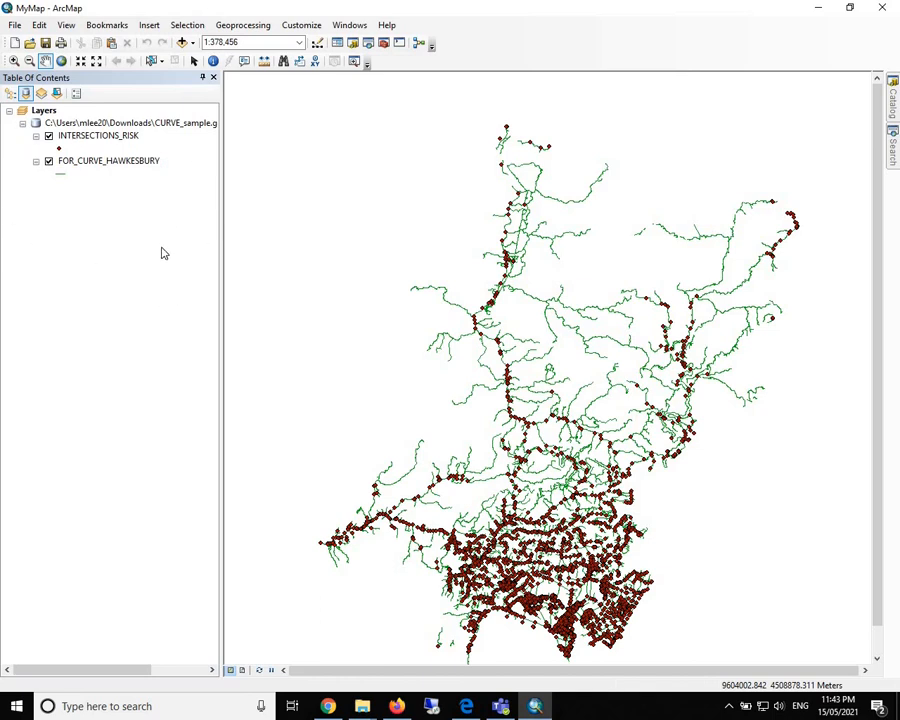
mouse_move(220, 160)
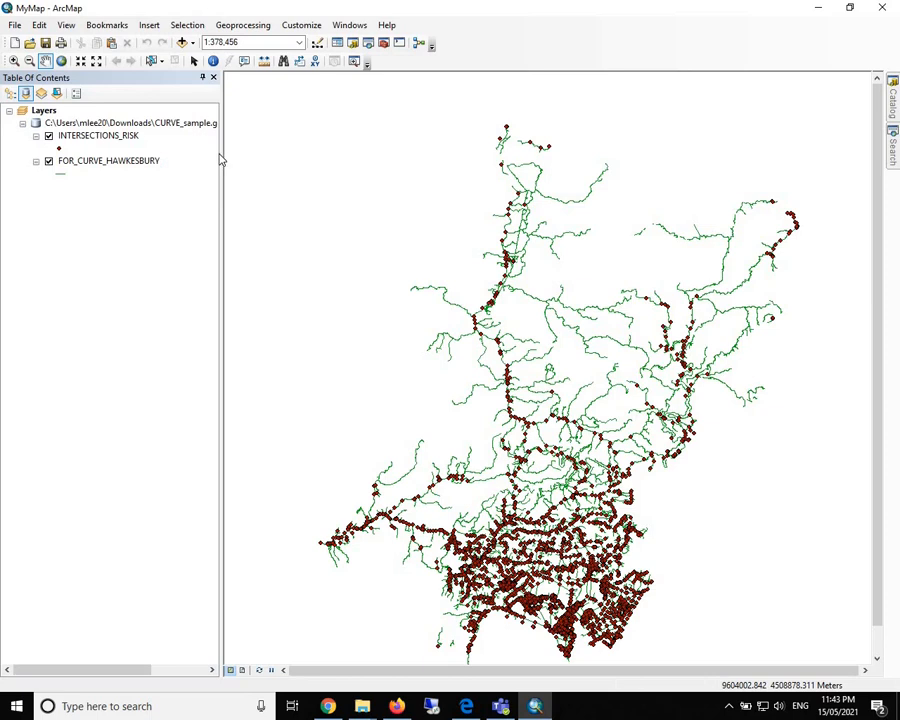
- Start Share As > Service with 'Publish a service' selected and proceed
left_click(16, 24)
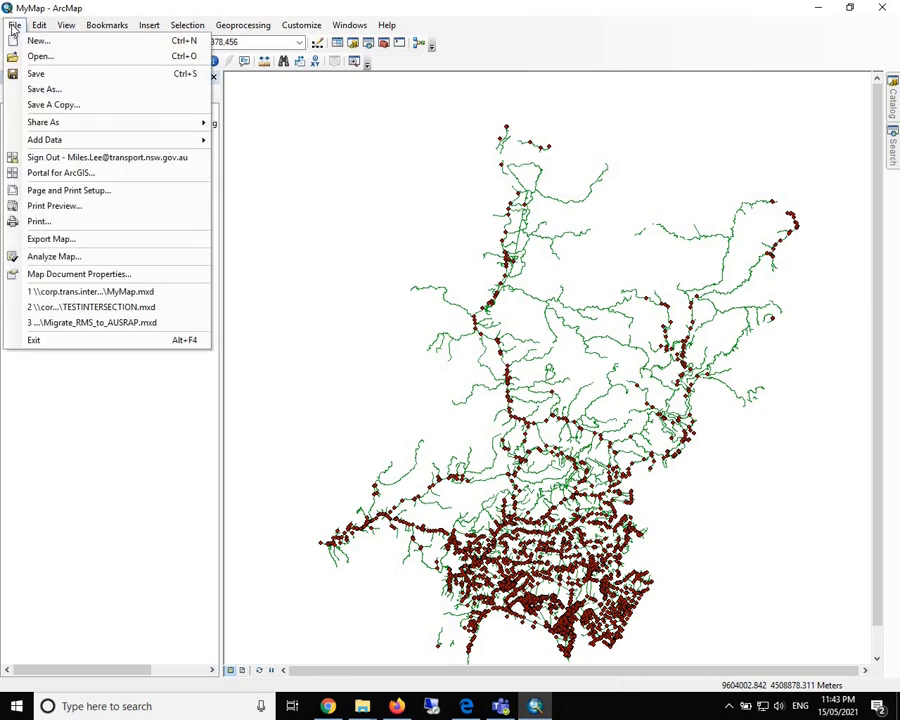
mouse_move(44, 140)
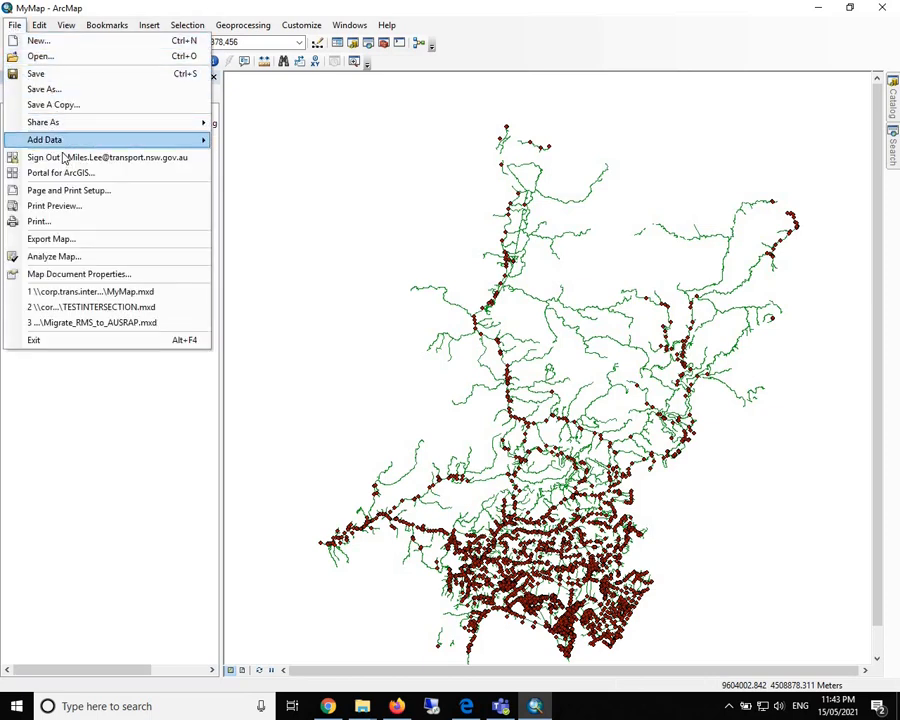
mouse_move(44, 122)
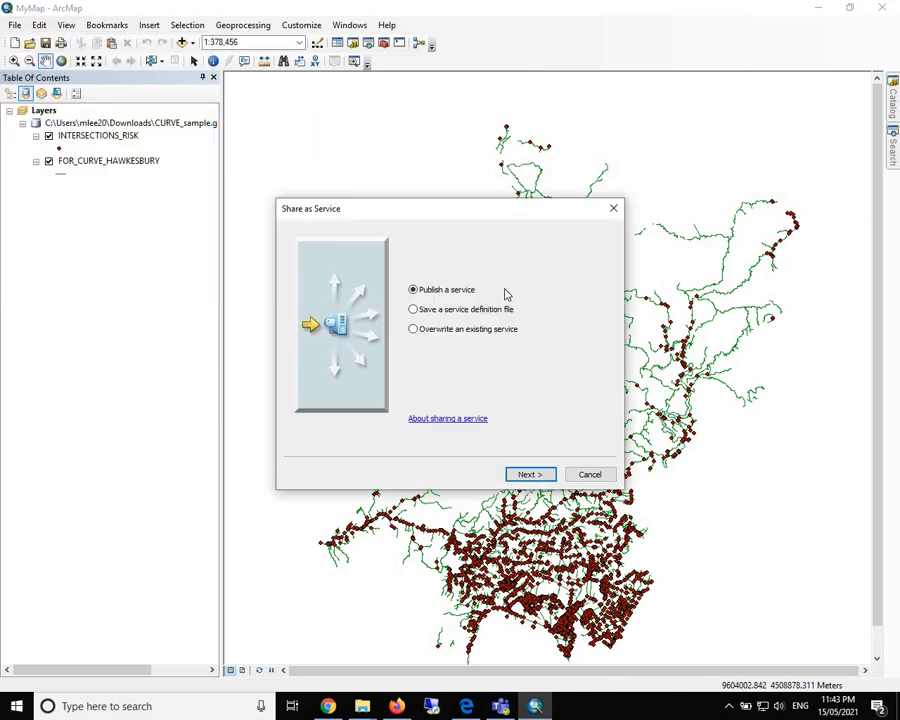
mouse_move(370, 300)
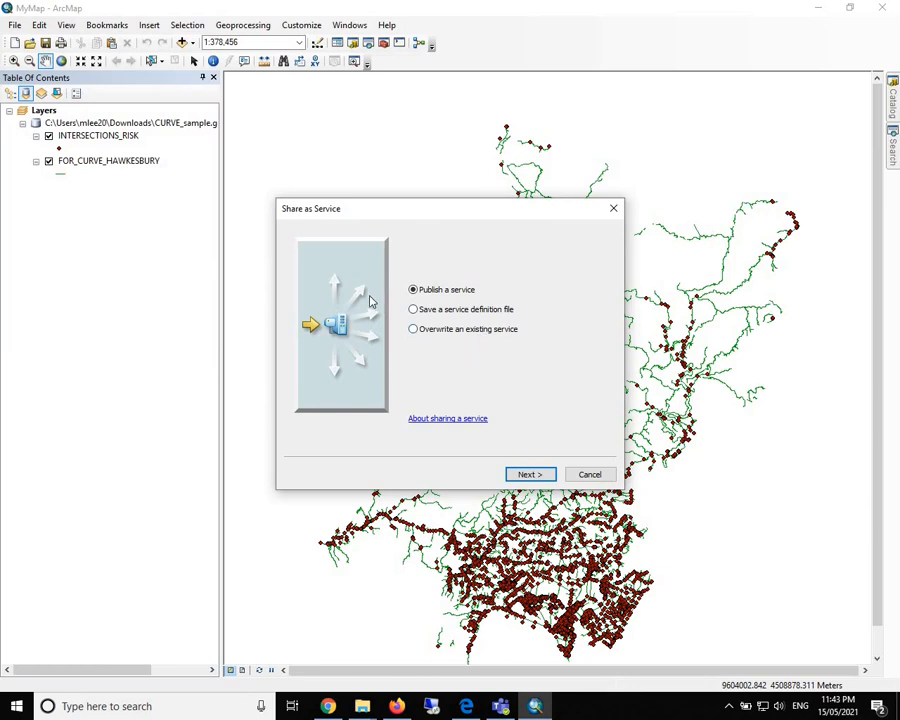
mouse_move(438, 266)
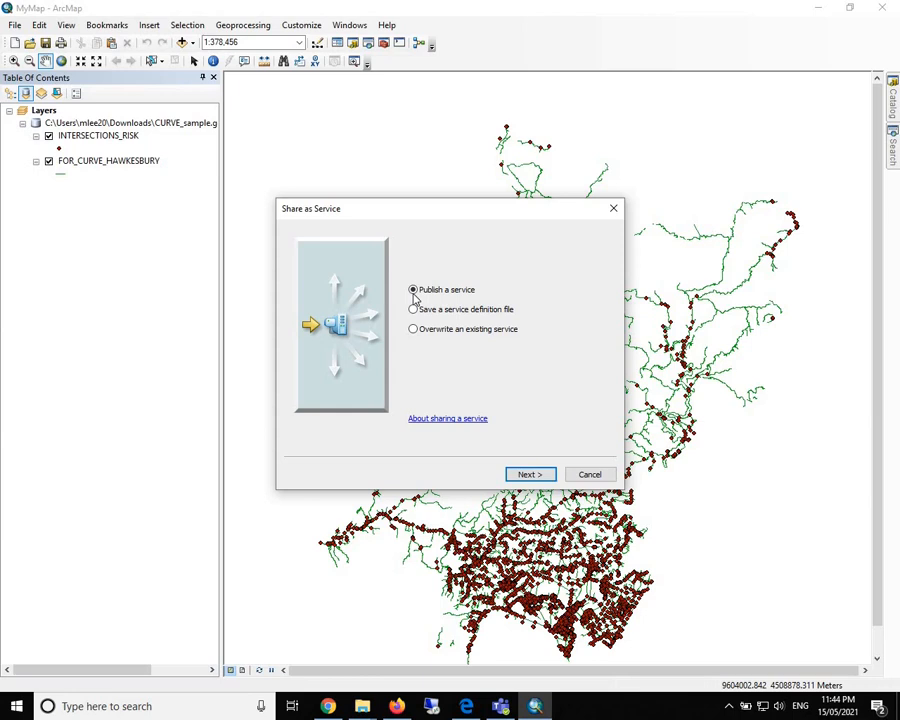
mouse_move(528, 474)
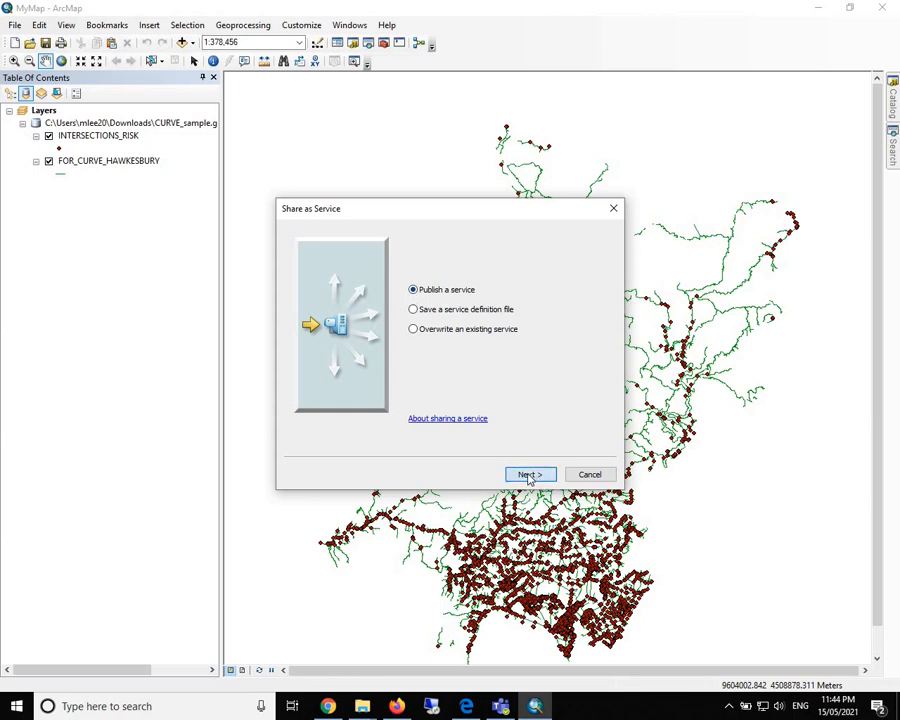
left_click(528, 474)
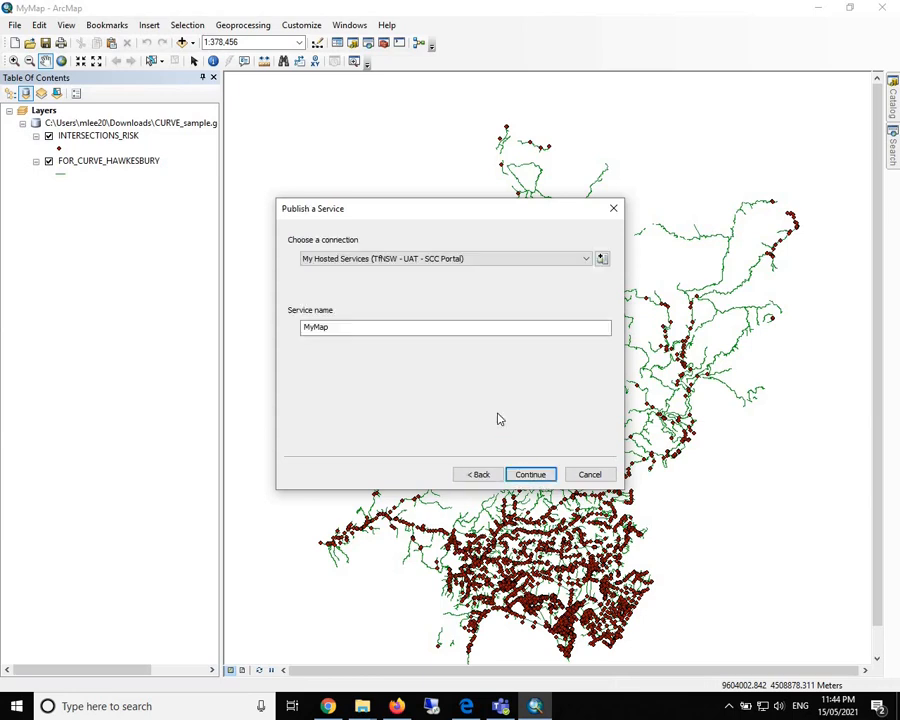
mouse_move(388, 220)
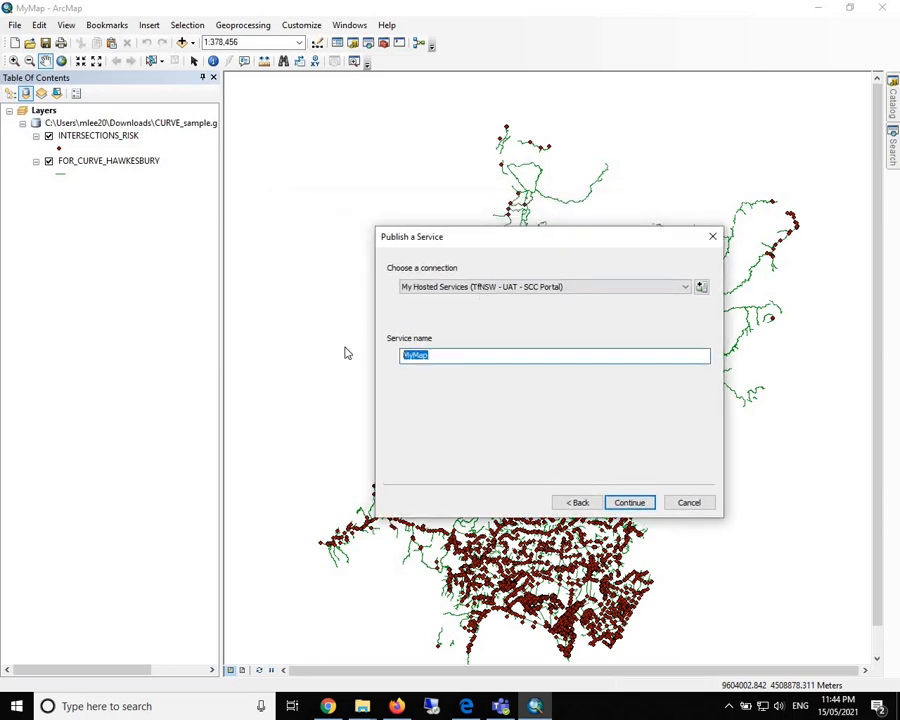
- Name the new hosted service INTERSECTIONS_AND_FORCURVE and continue to the Service Editor
type("INT")
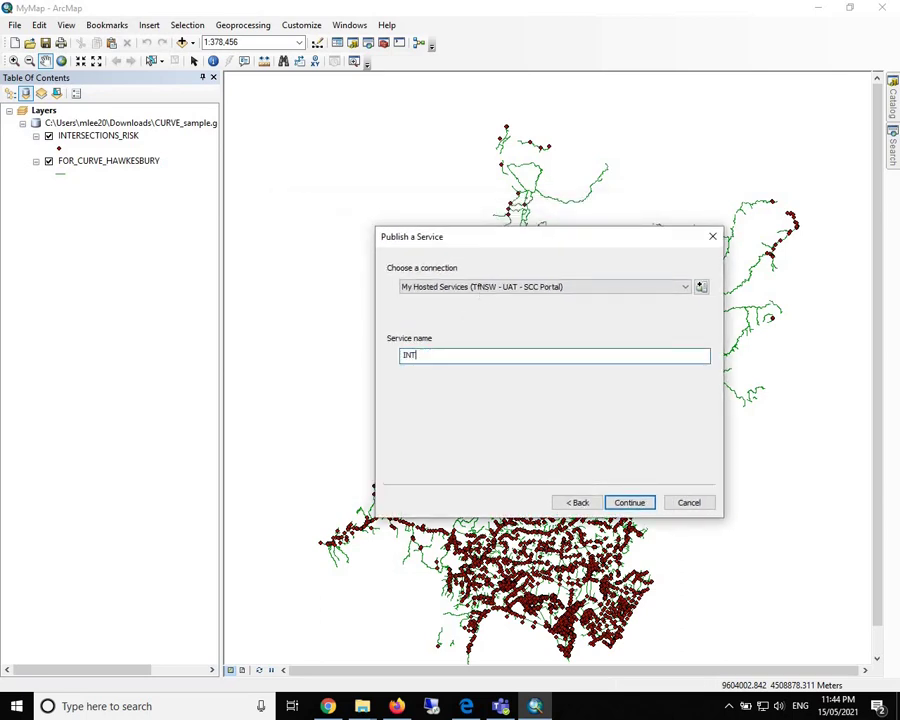
type("ERSECTIONS")
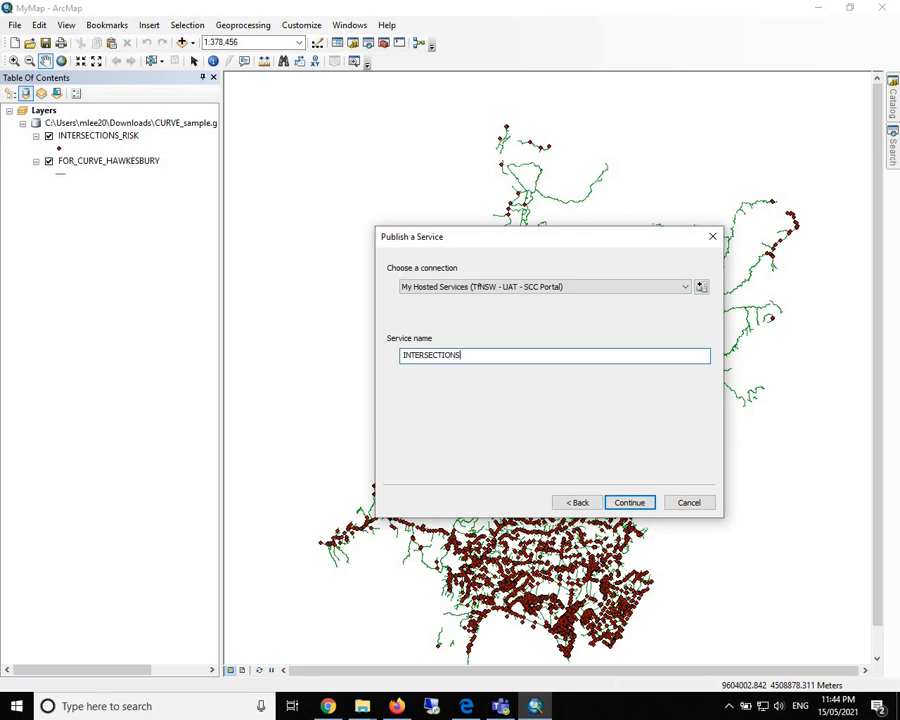
type("_A")
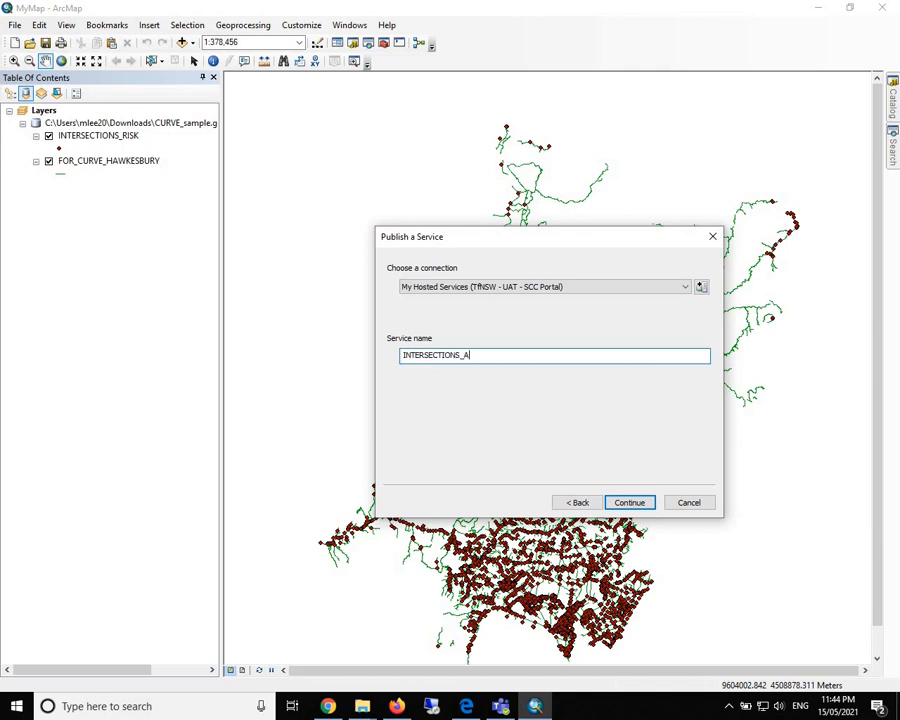
type("ND_")
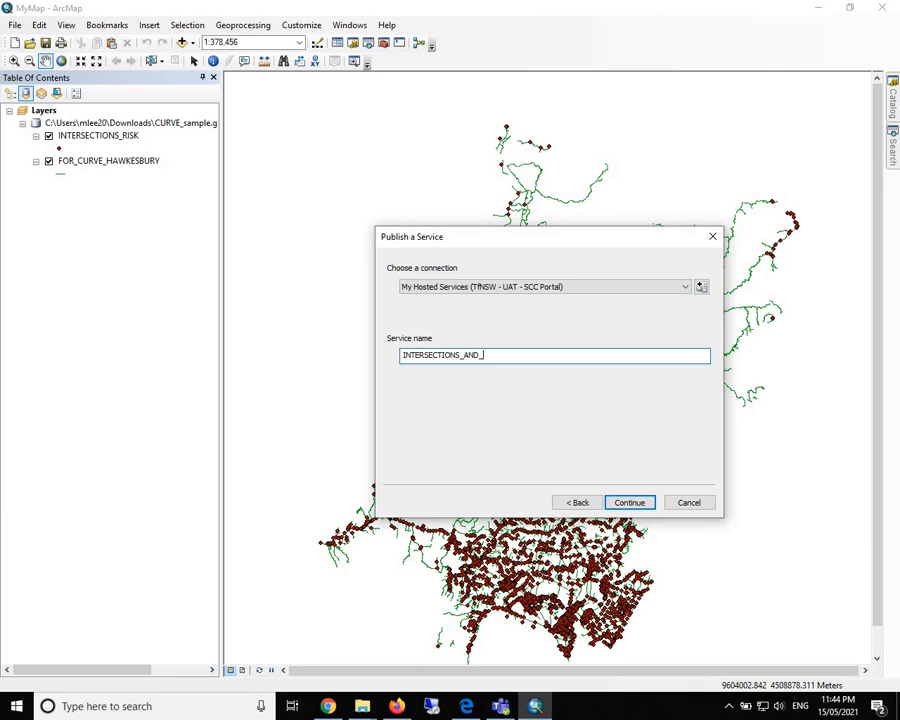
type("FORCURVE")
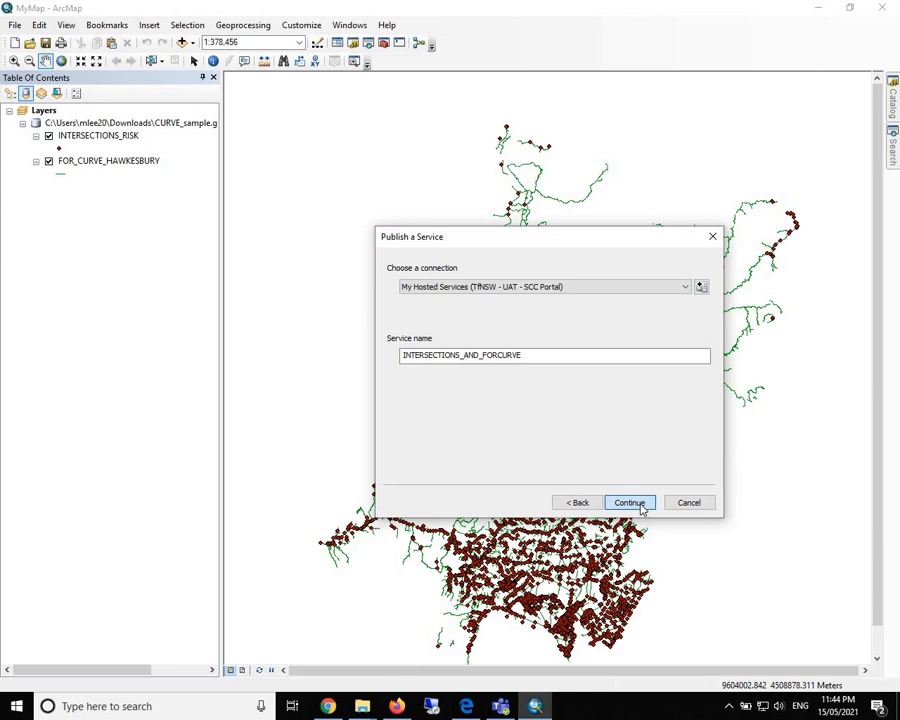
left_click(628, 502)
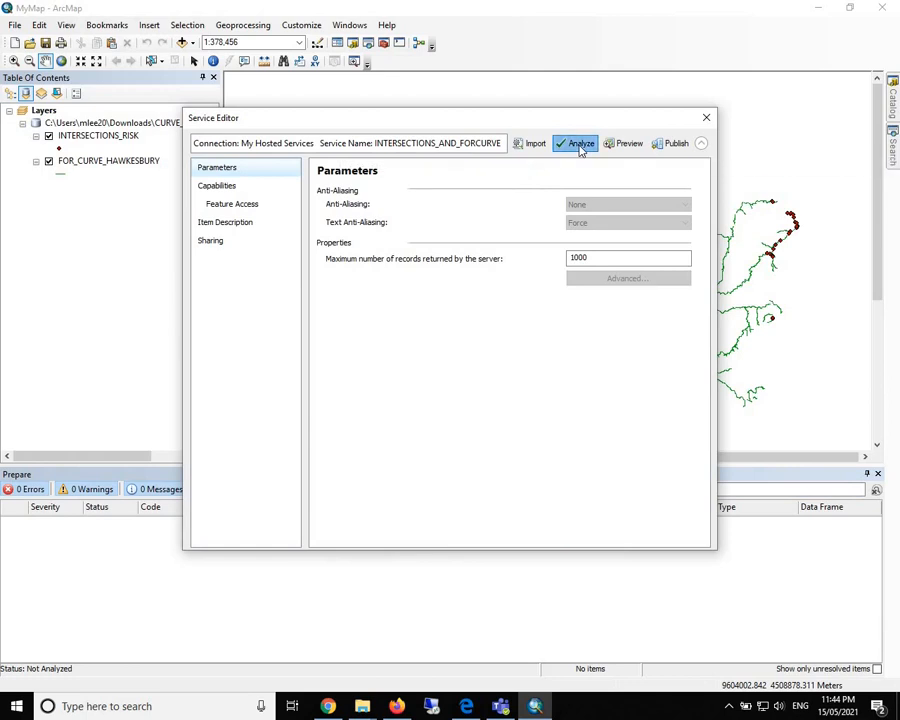
- Analyze the service, reviewing the Prepare results of 0 errors, 3 warnings and 4 messages
left_click(576, 144)
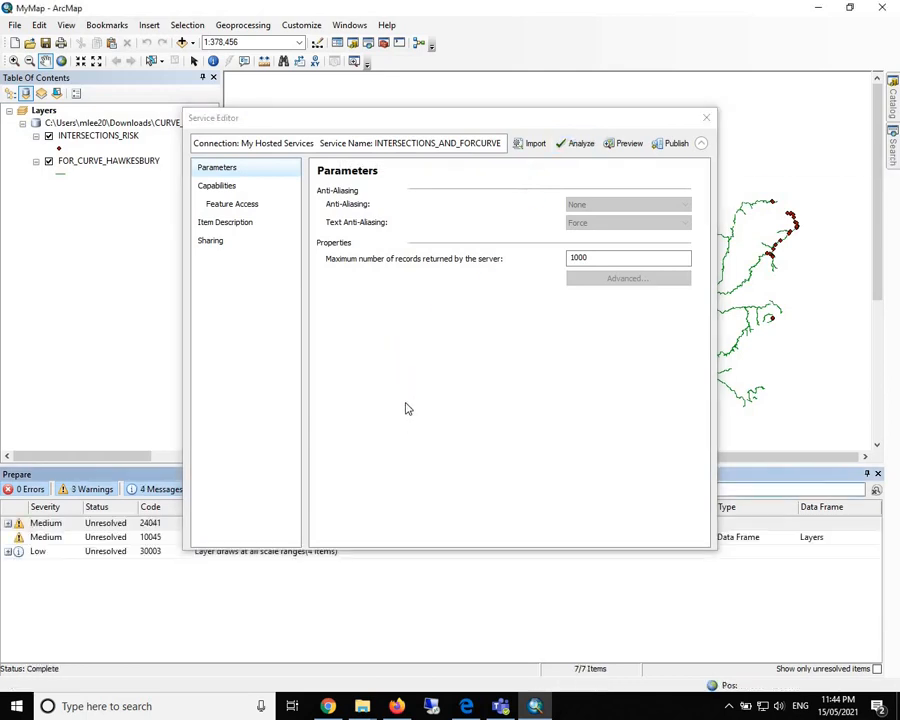
left_click(210, 240)
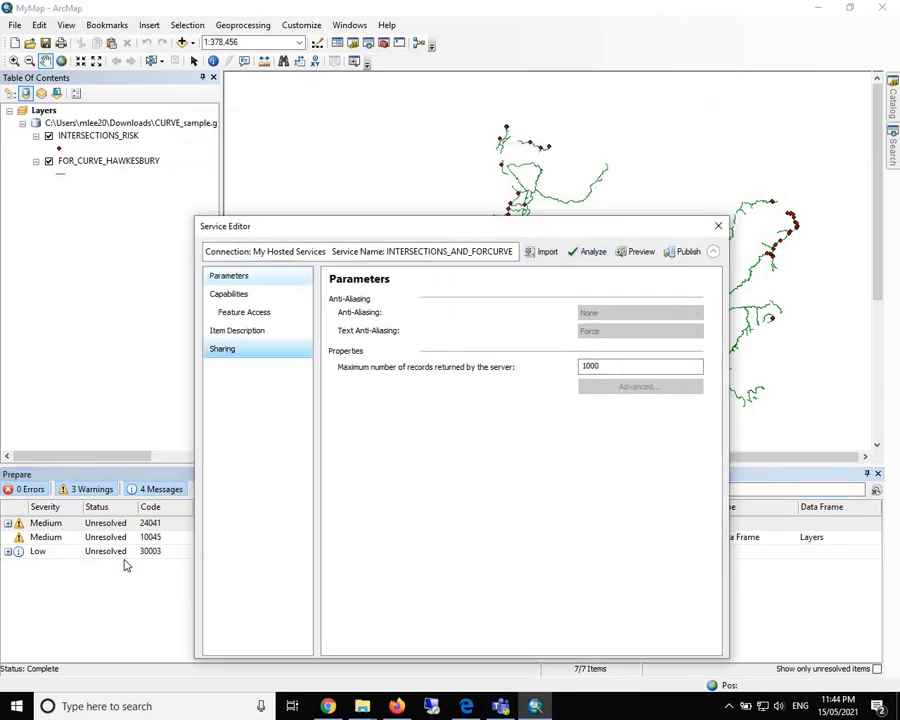
left_click_drag(460, 226, 500, 164)
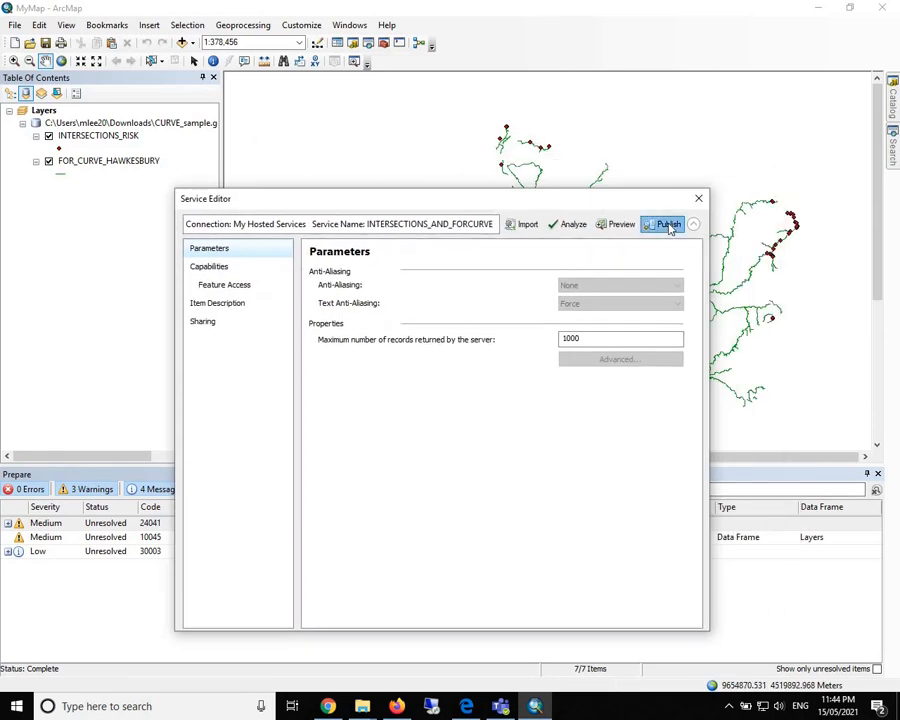
- Publish the INTERSECTIONS_AND_FORCURVE service to the portal and wait for the success message
left_click(664, 224)
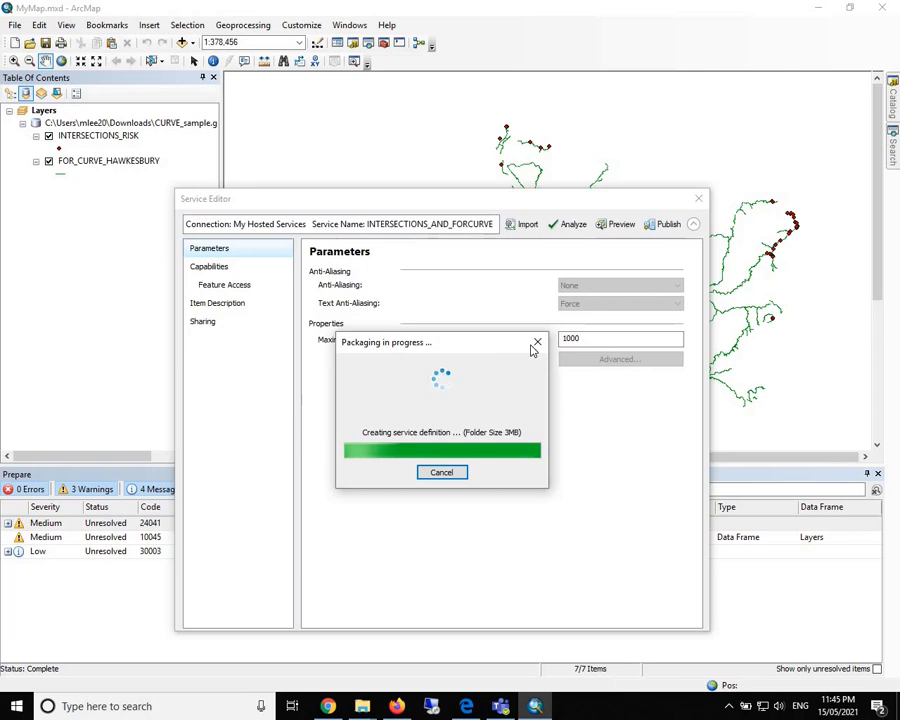
mouse_move(536, 342)
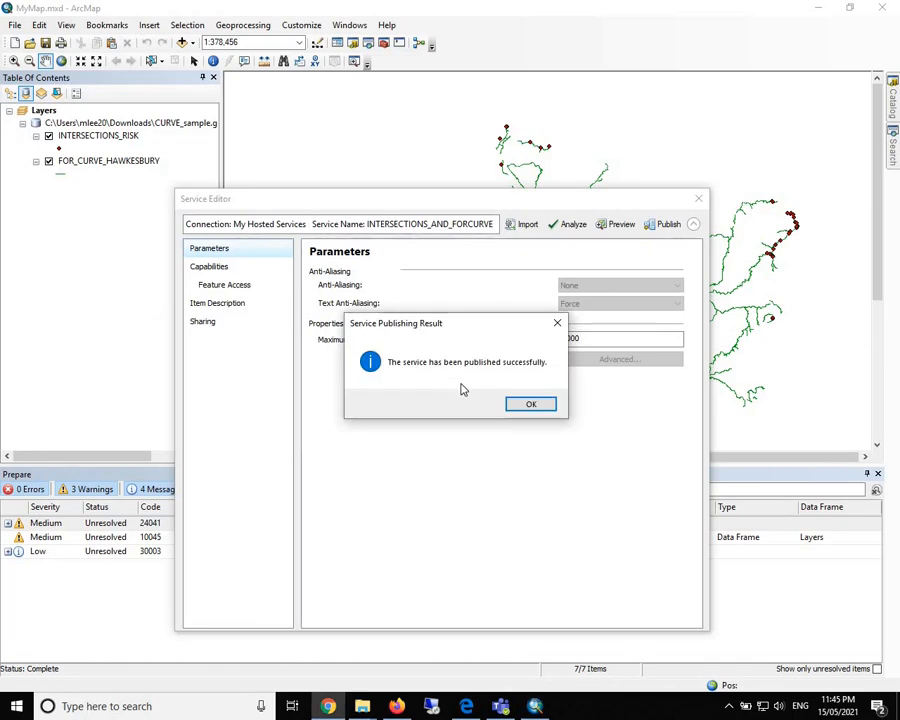
mouse_move(488, 364)
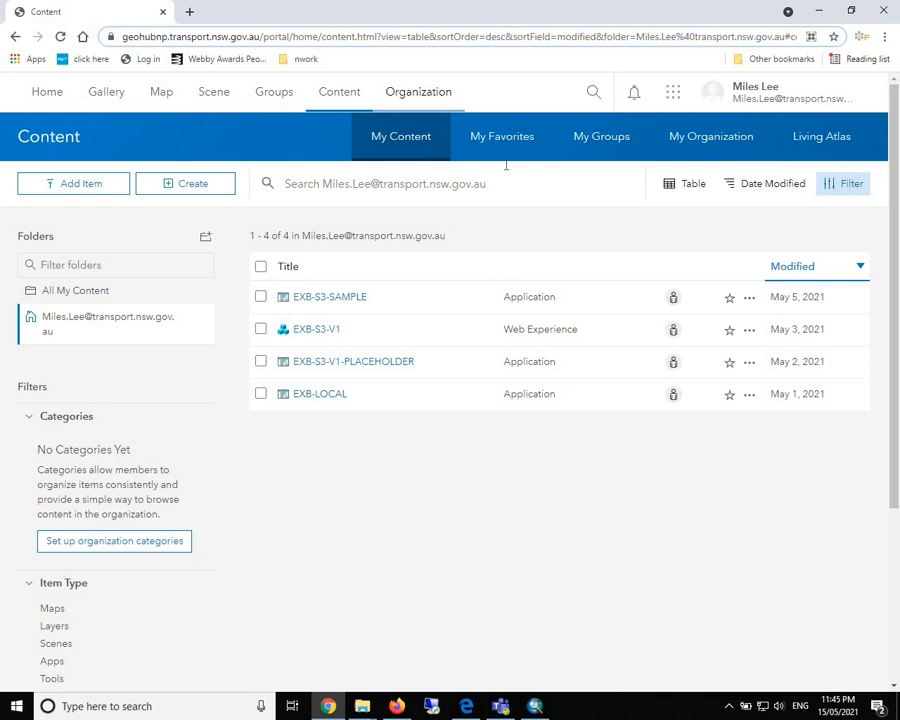
mouse_move(452, 464)
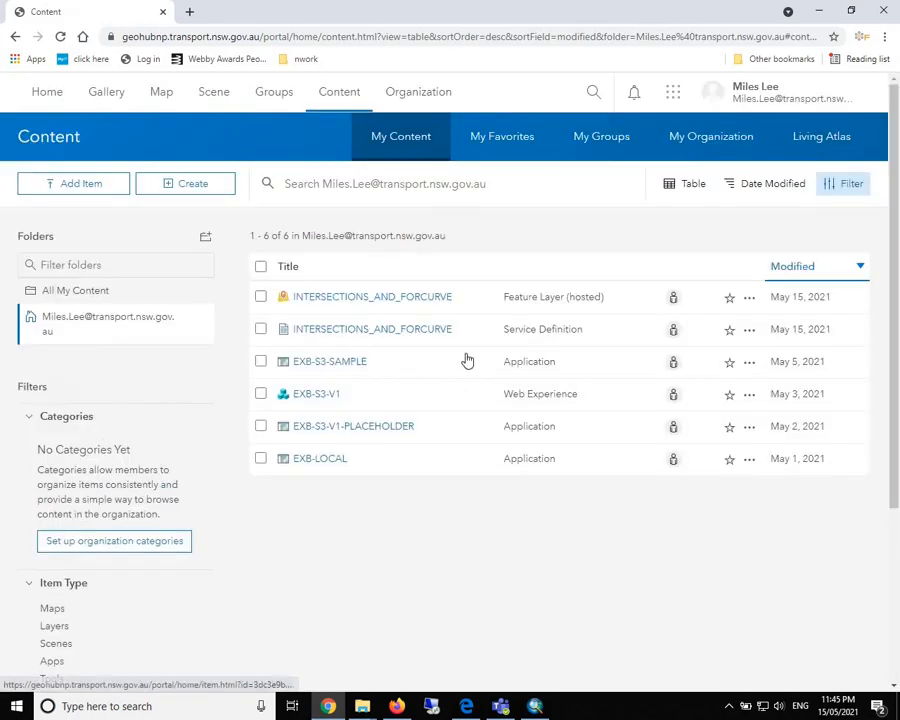
mouse_move(336, 320)
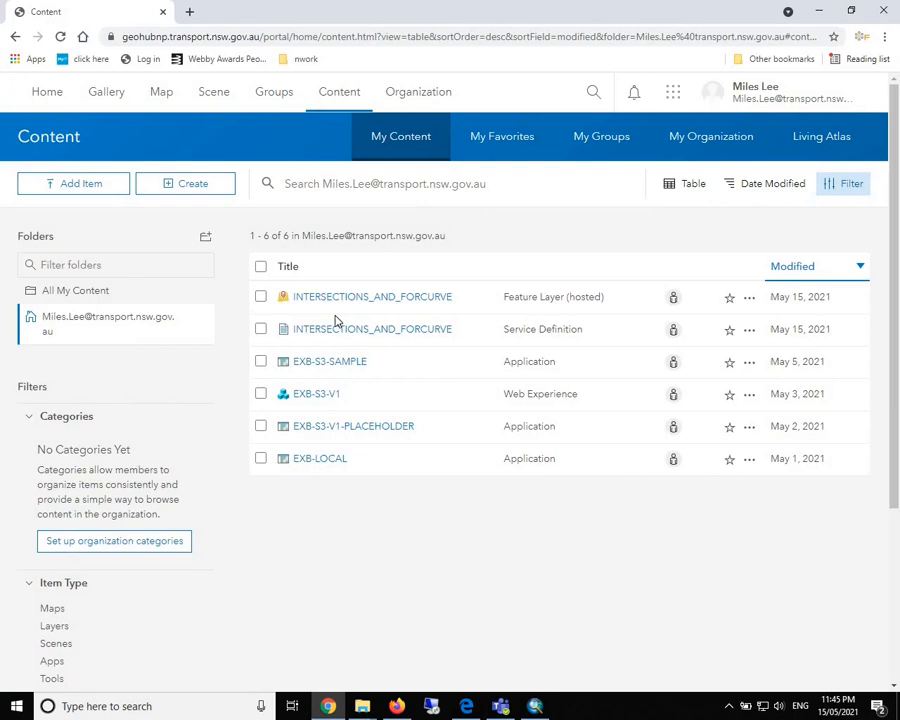
mouse_move(372, 296)
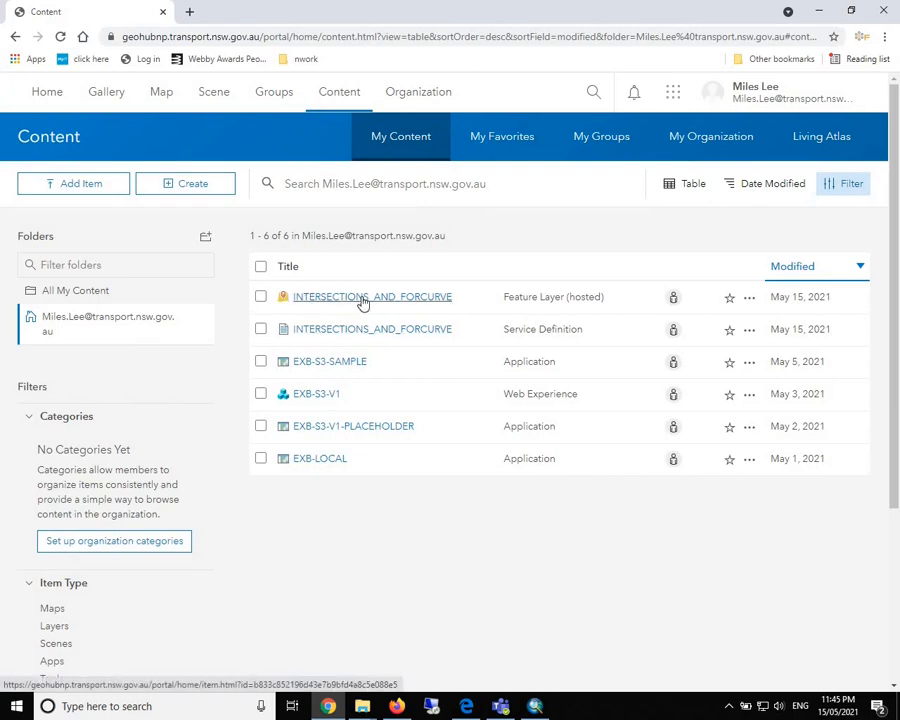
- Open the INTERSECTIONS_AND_FORCURVE hosted feature layer's item page from My Content
left_click(372, 296)
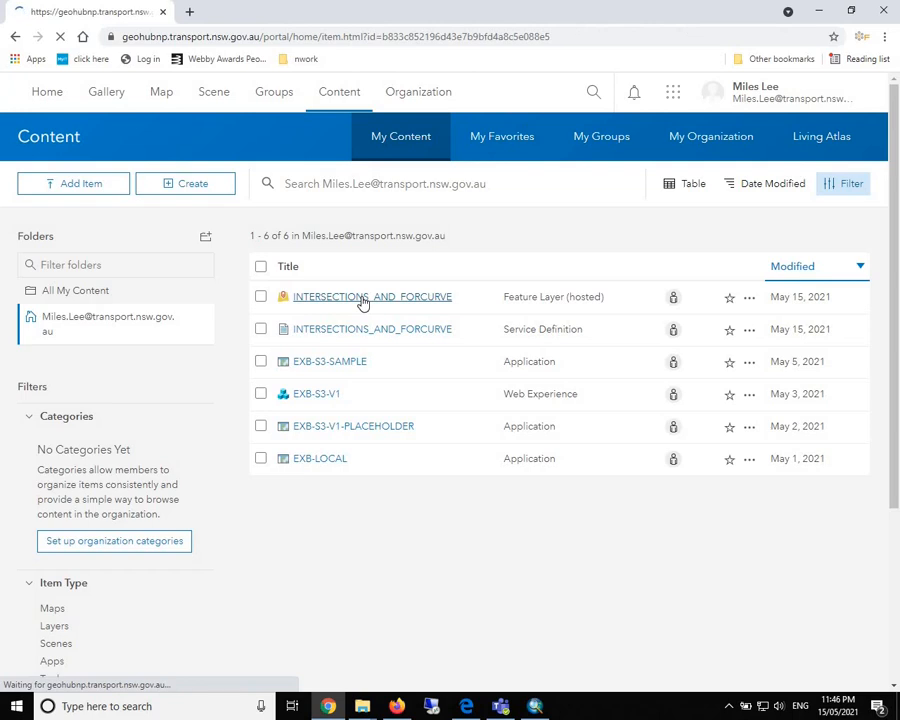
- View the INTERSECTIONS_RISK layer's REST service endpoint from the item's Overview page
left_click(372, 296)
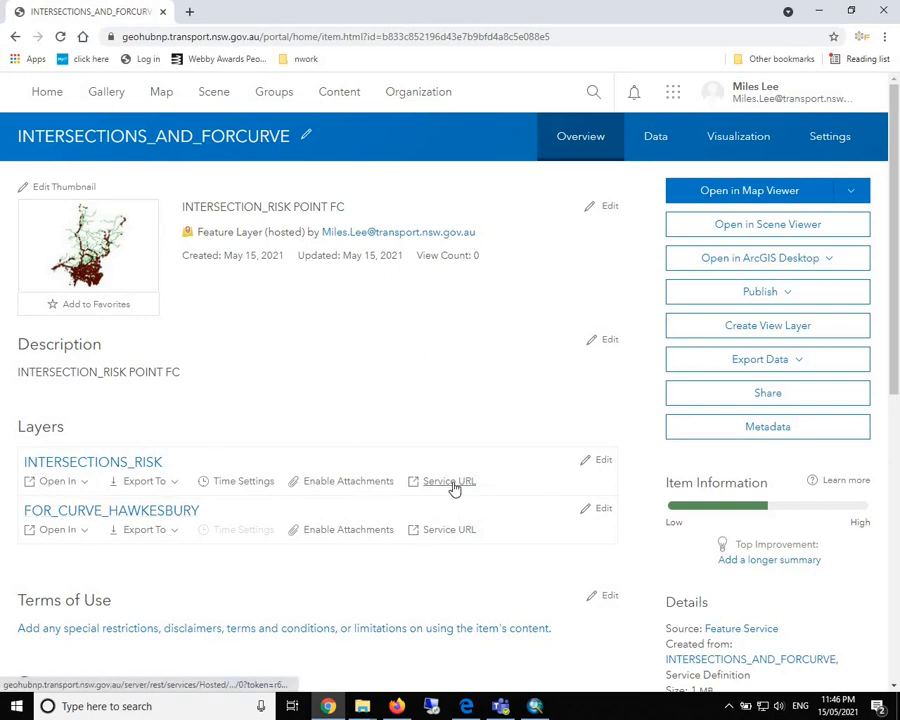
left_click(448, 480)
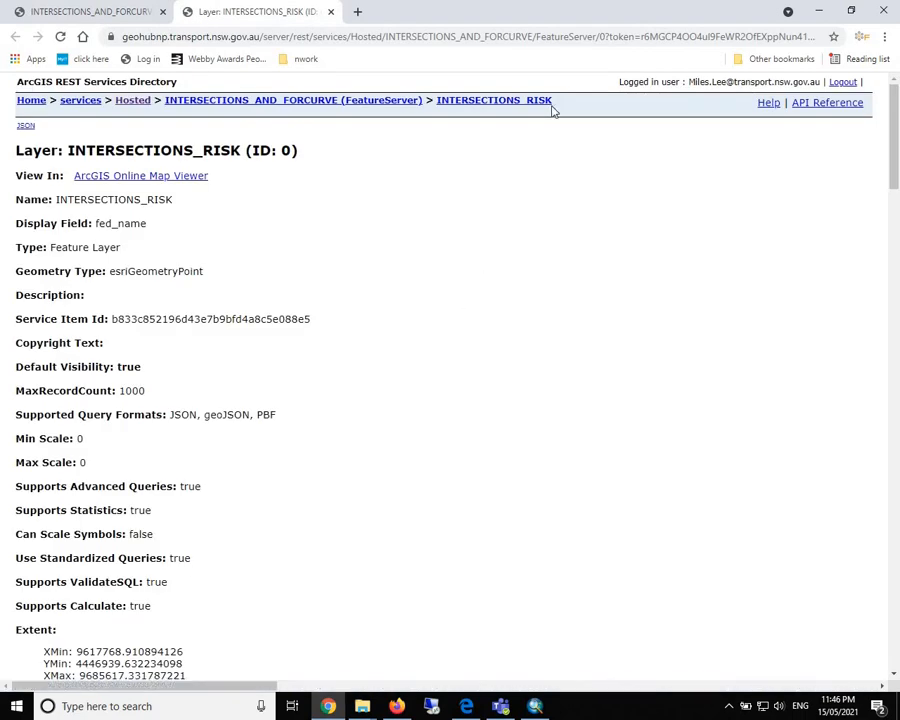
mouse_move(446, 164)
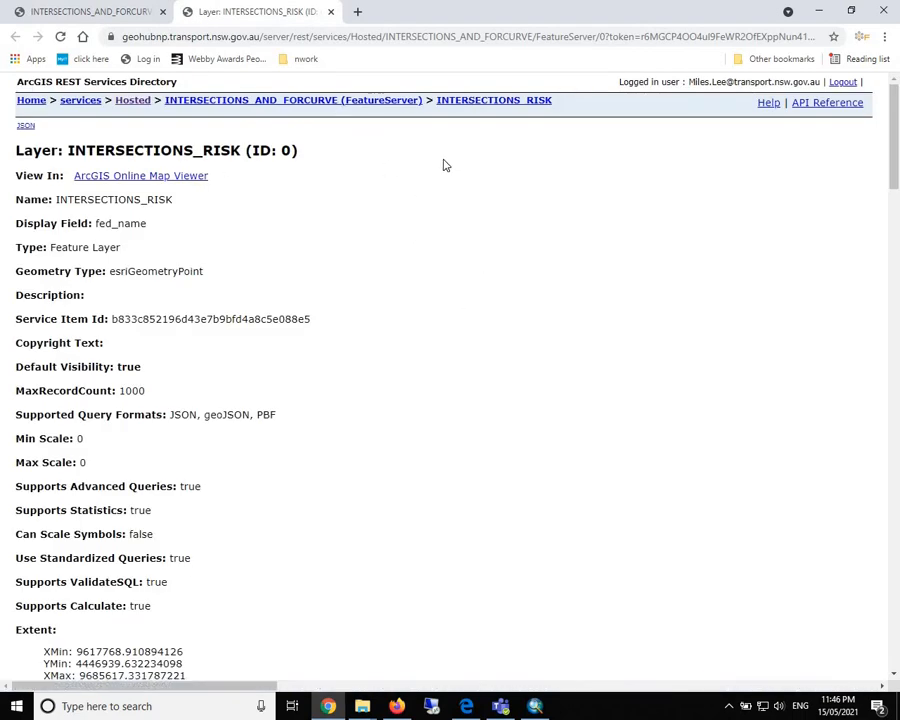
mouse_move(462, 174)
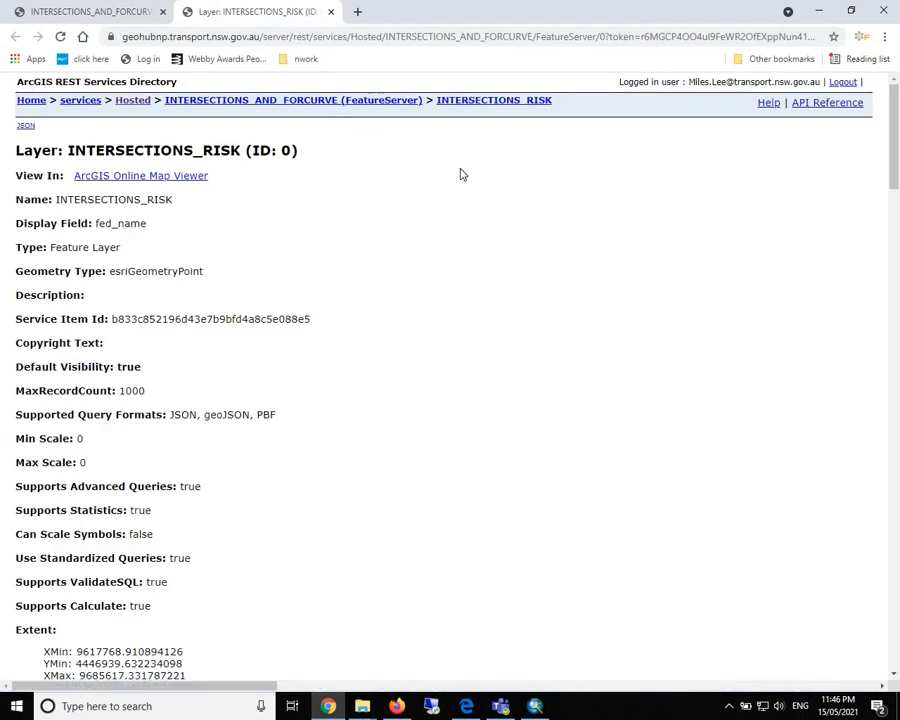
mouse_move(364, 108)
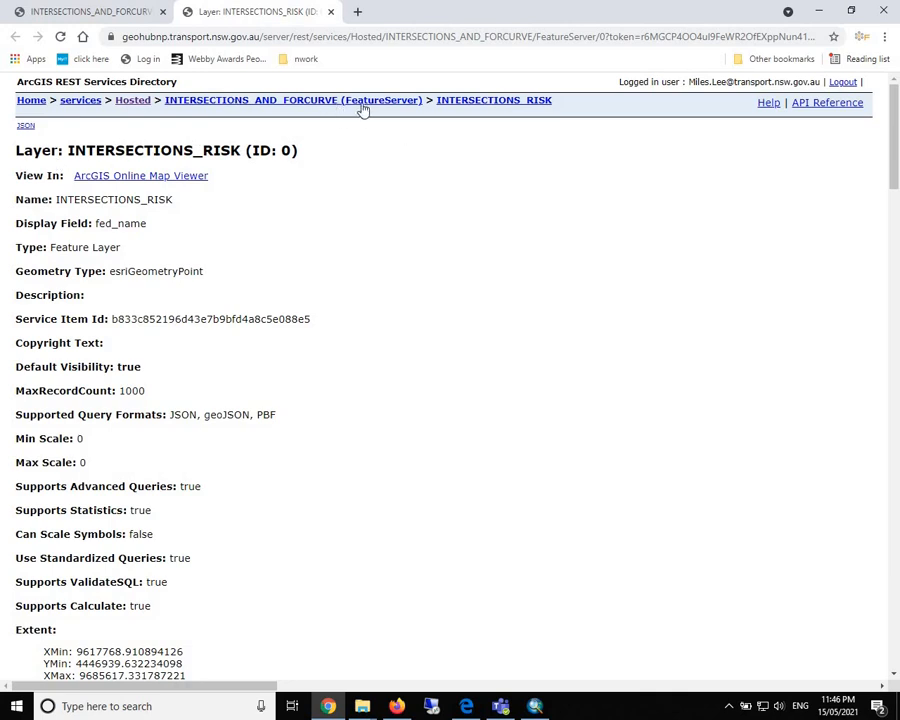
mouse_move(28, 226)
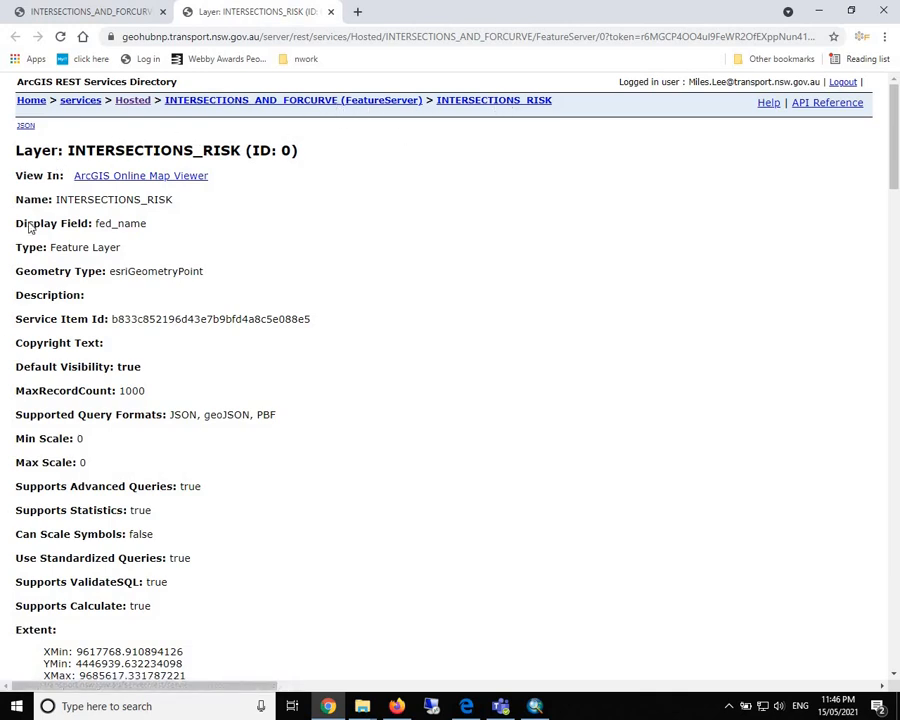
mouse_move(434, 426)
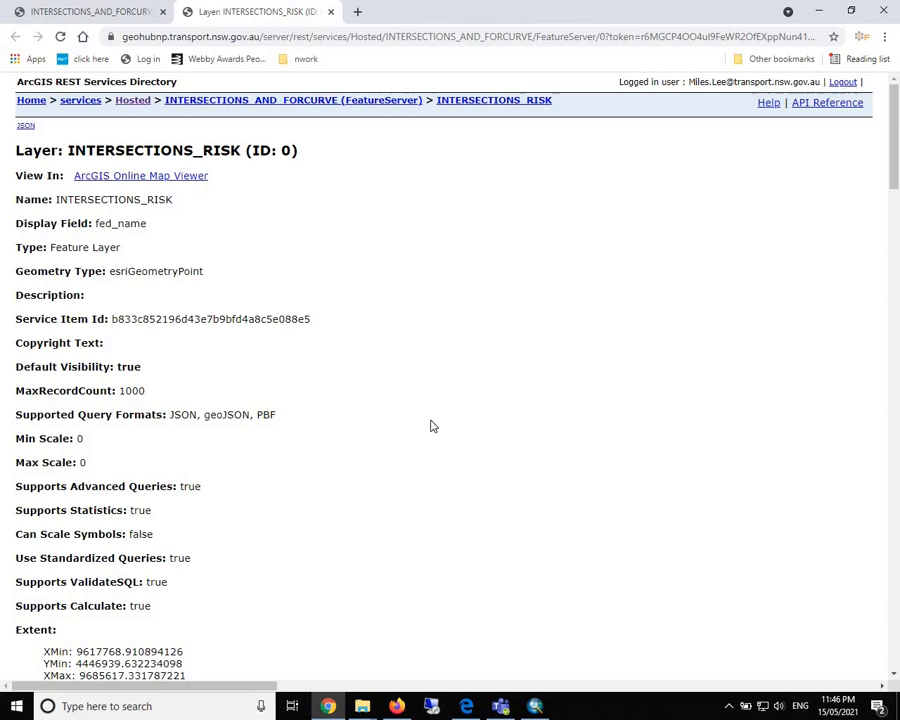
mouse_move(92, 530)
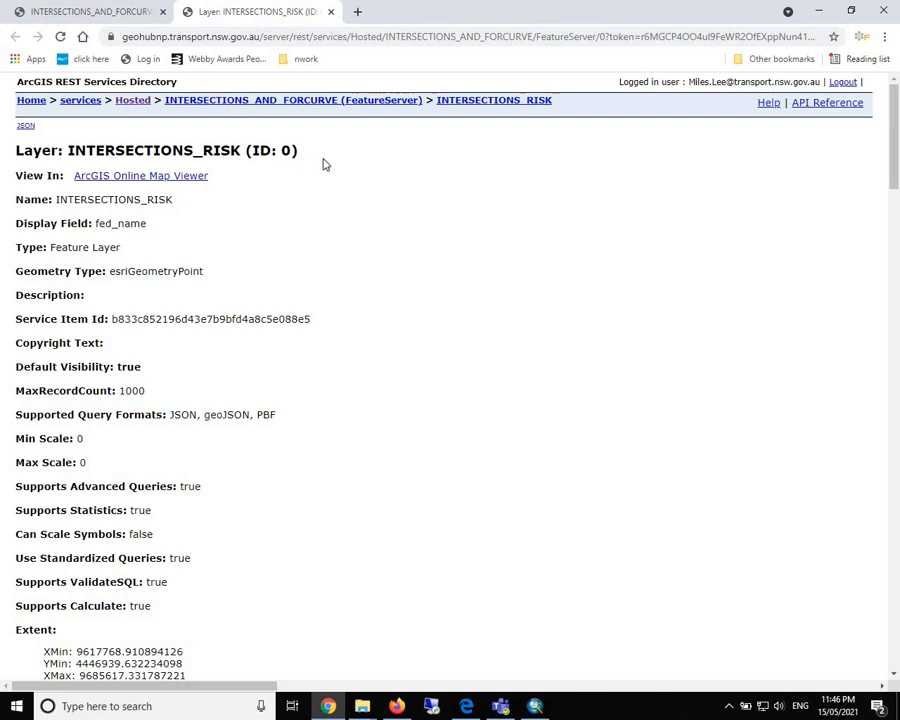
- Review the FOR_CURVE_HAWKESBURY polyline layer's REST details and its Fields list
left_click(292, 100)
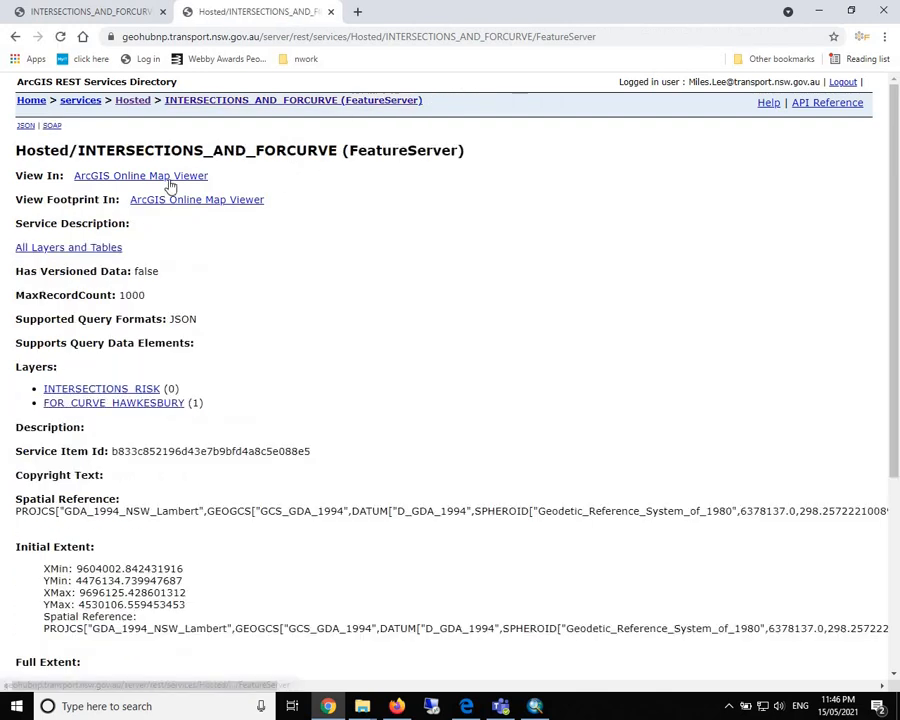
mouse_move(104, 410)
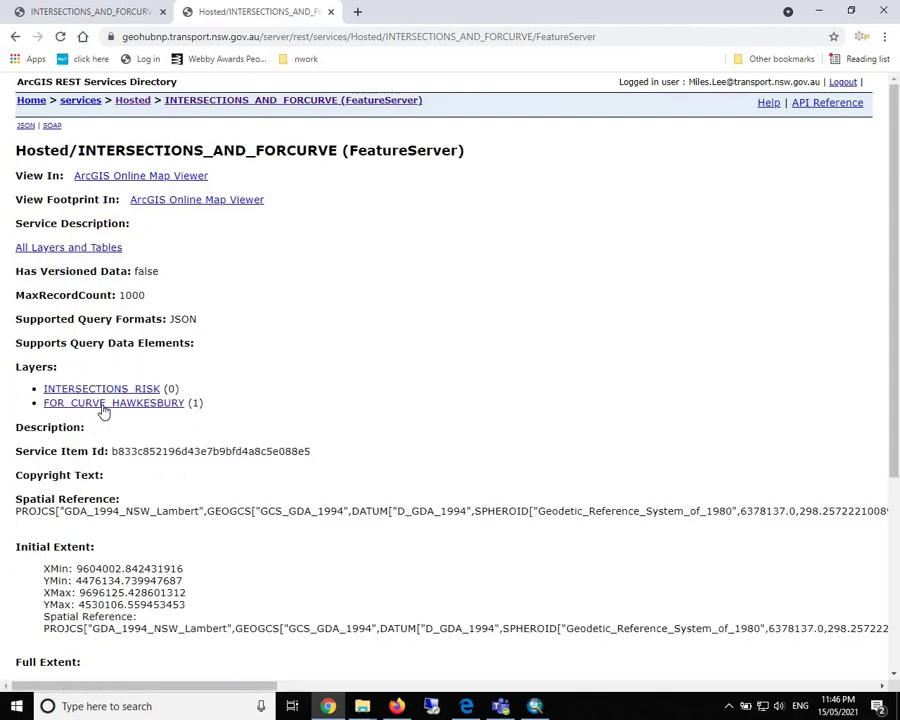
left_click(112, 402)
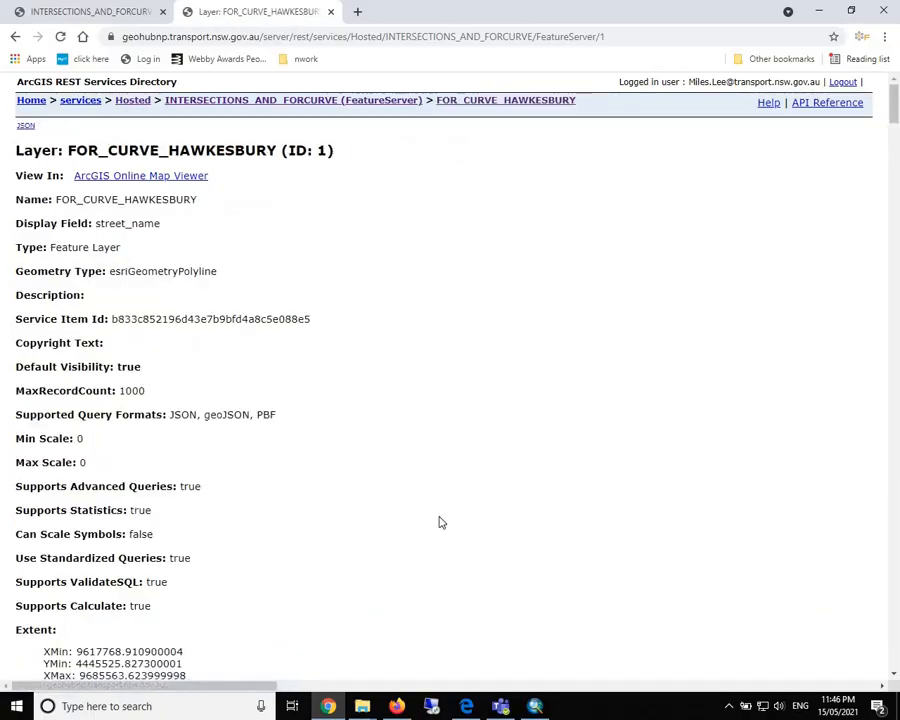
scroll("down", 3)
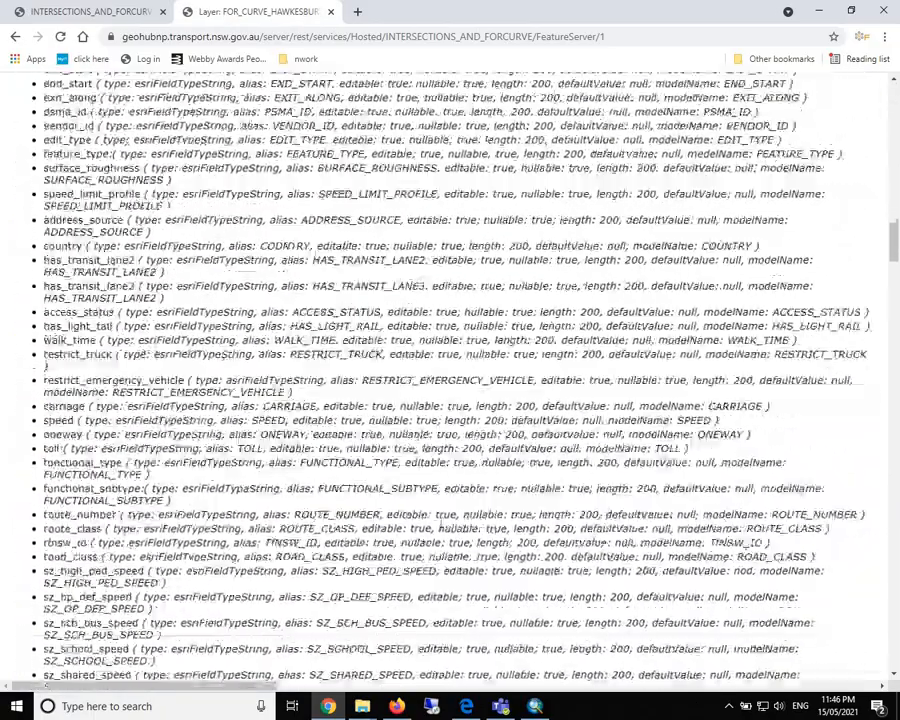
scroll("down", 3)
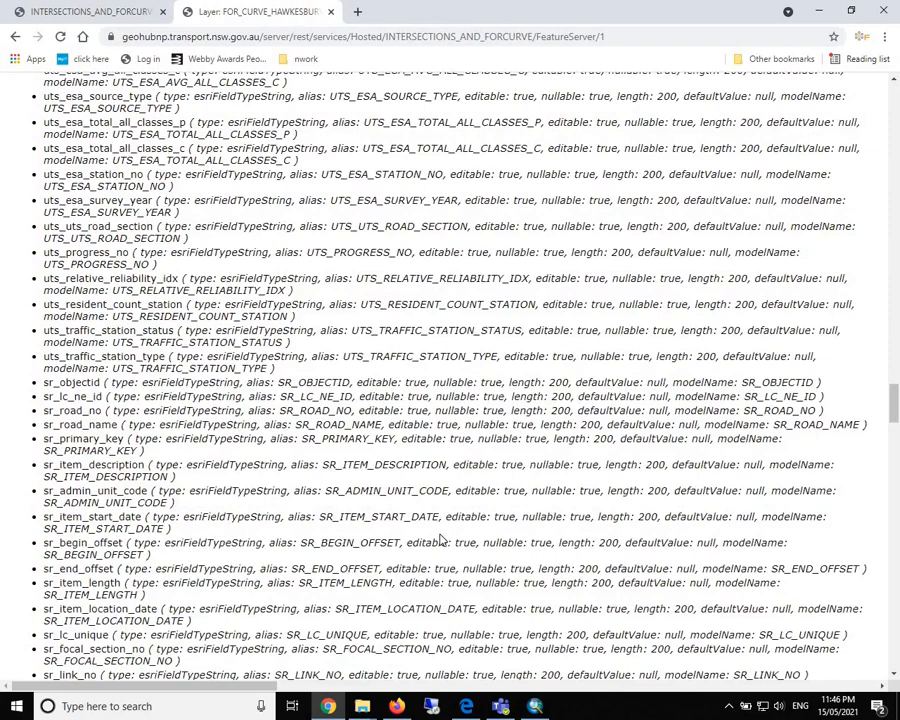
scroll("up", 3)
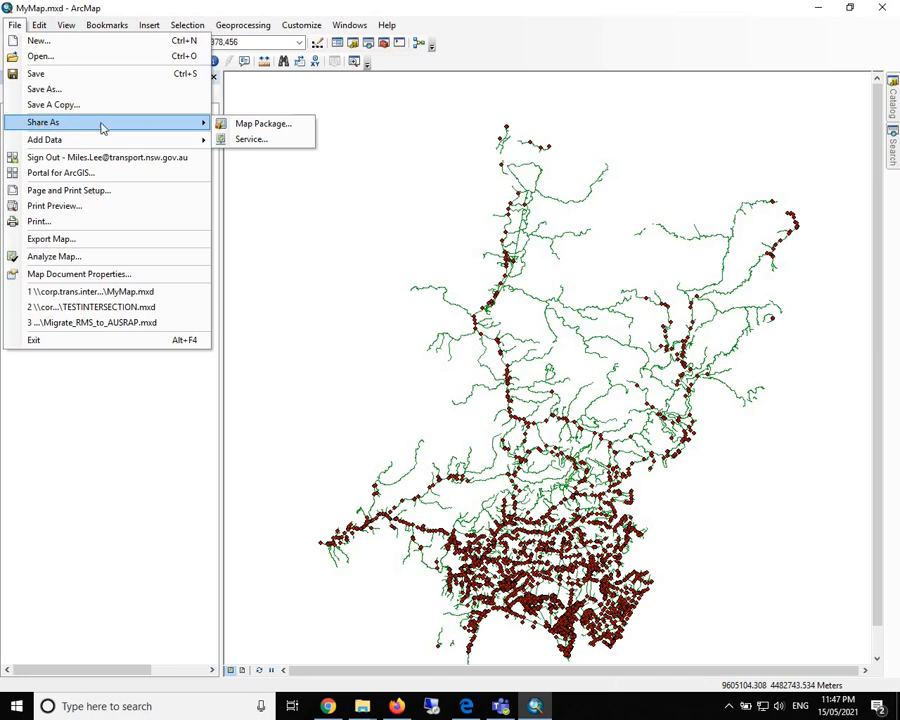
mouse_move(264, 124)
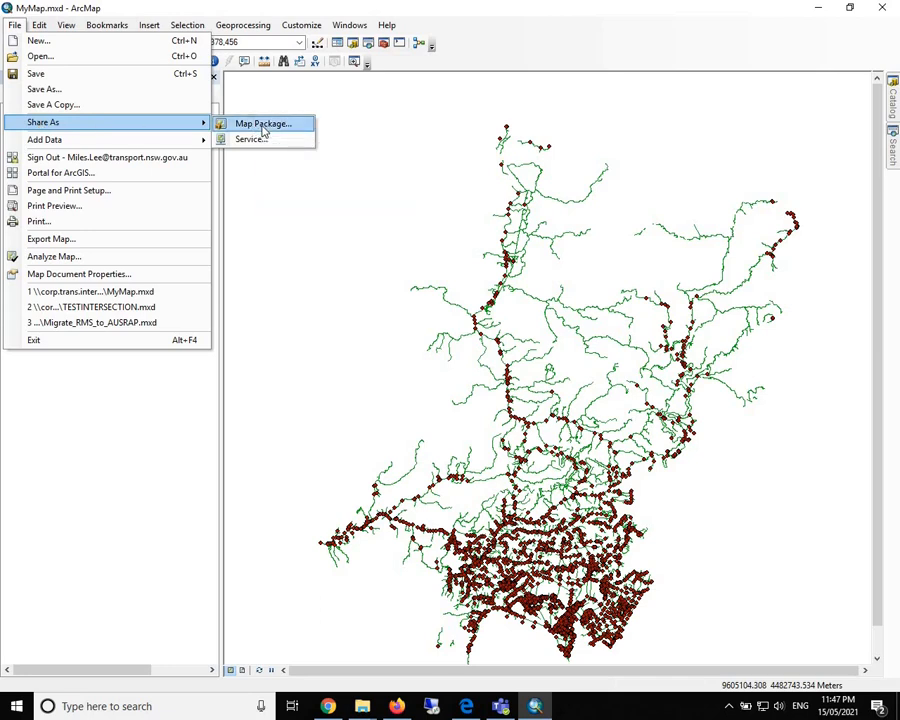
- Start a map package and name it MyMap-INT-CURVE
left_click(264, 124)
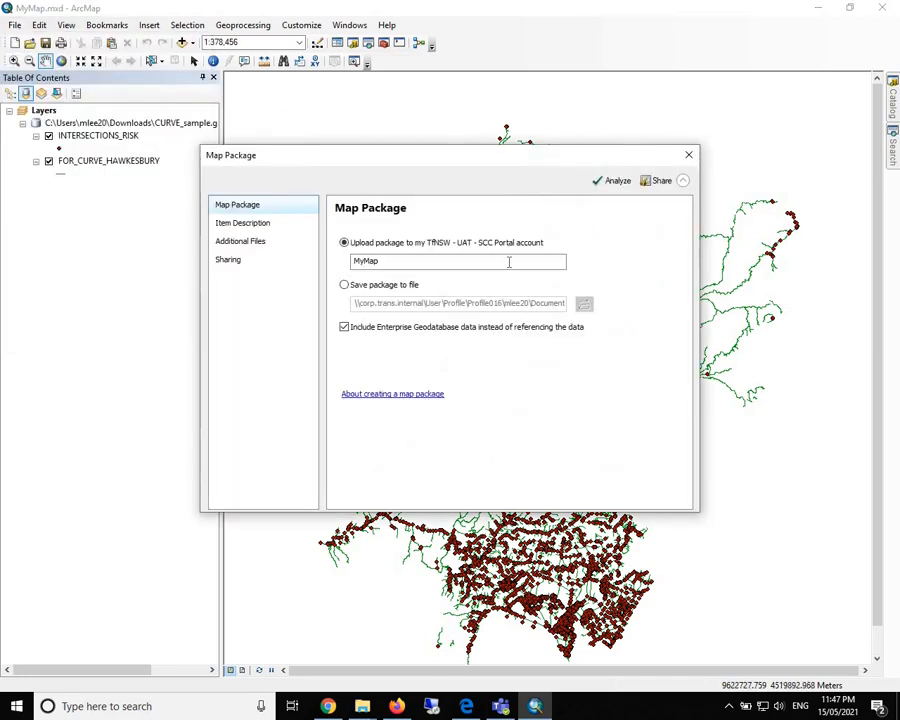
triple_click(458, 260)
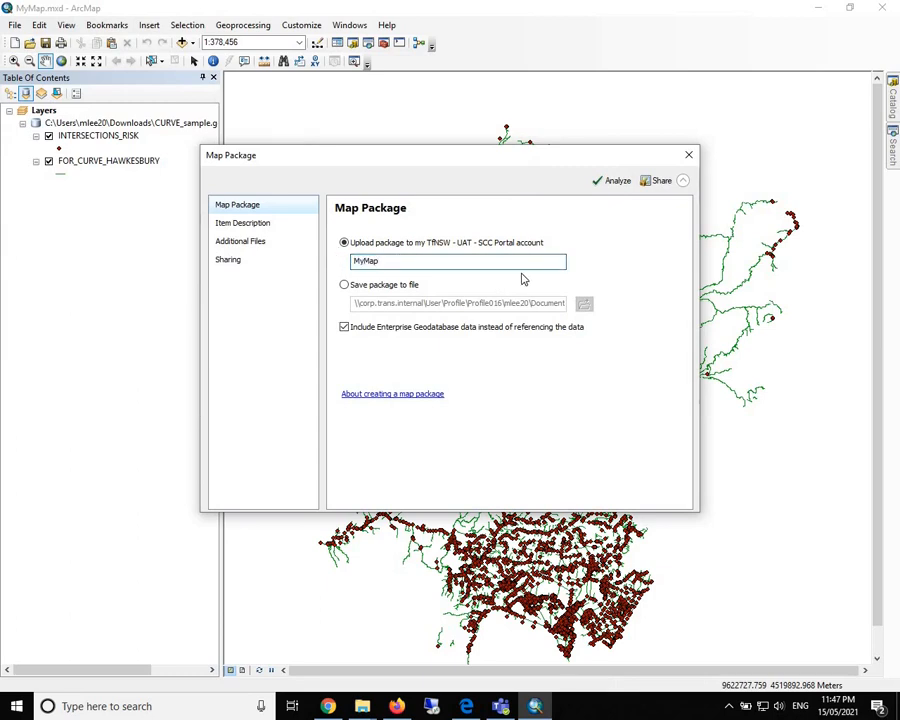
type("-")
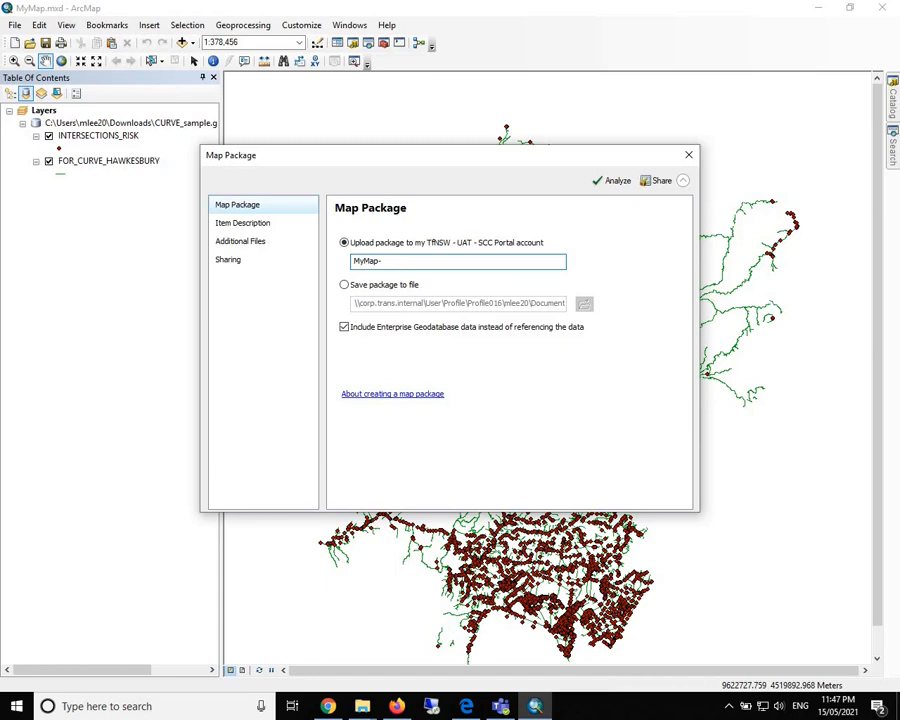
type("INT-")
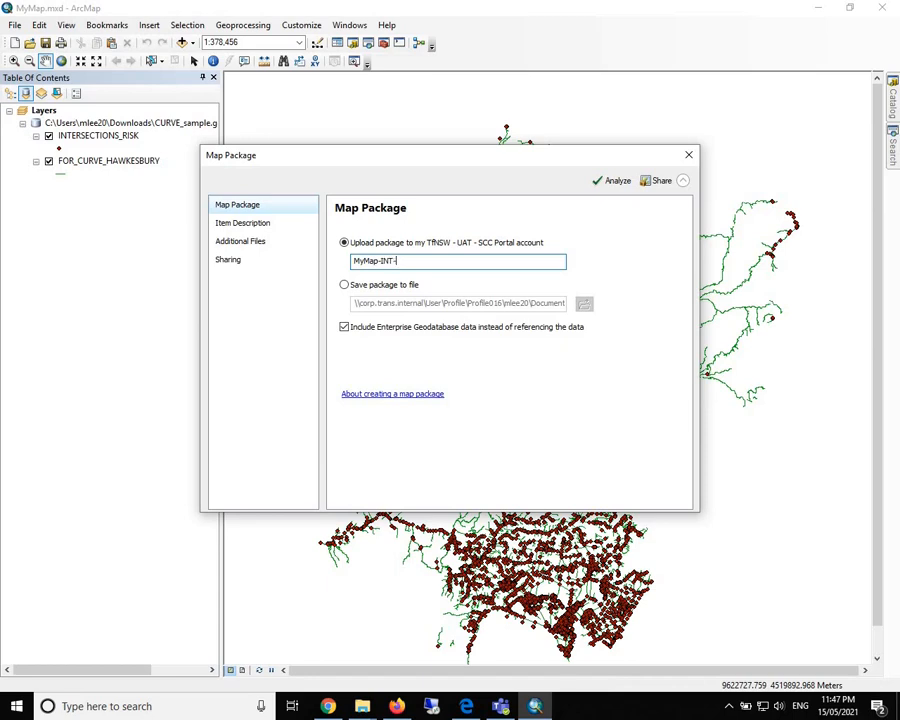
type("CURVE")
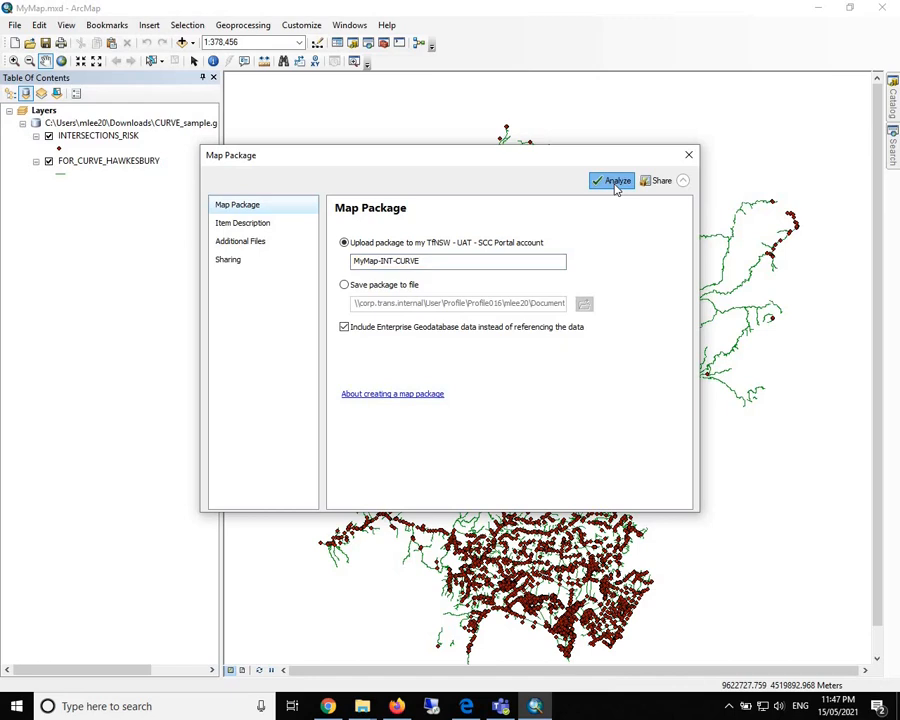
- Analyze the MyMap-INT-CURVE package for errors and share it to the Portal
left_click(612, 180)
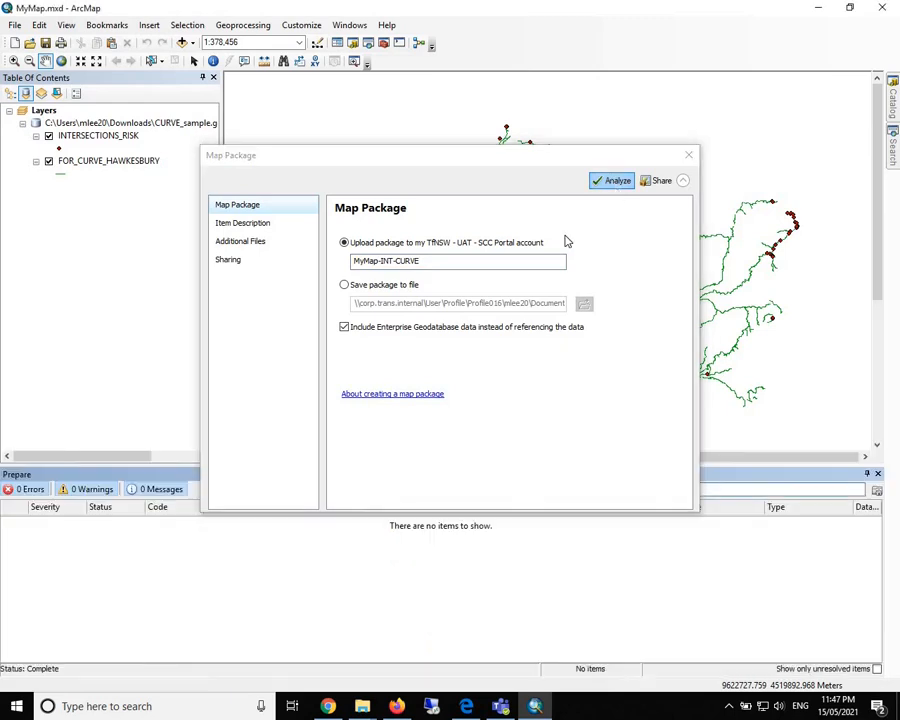
mouse_move(84, 546)
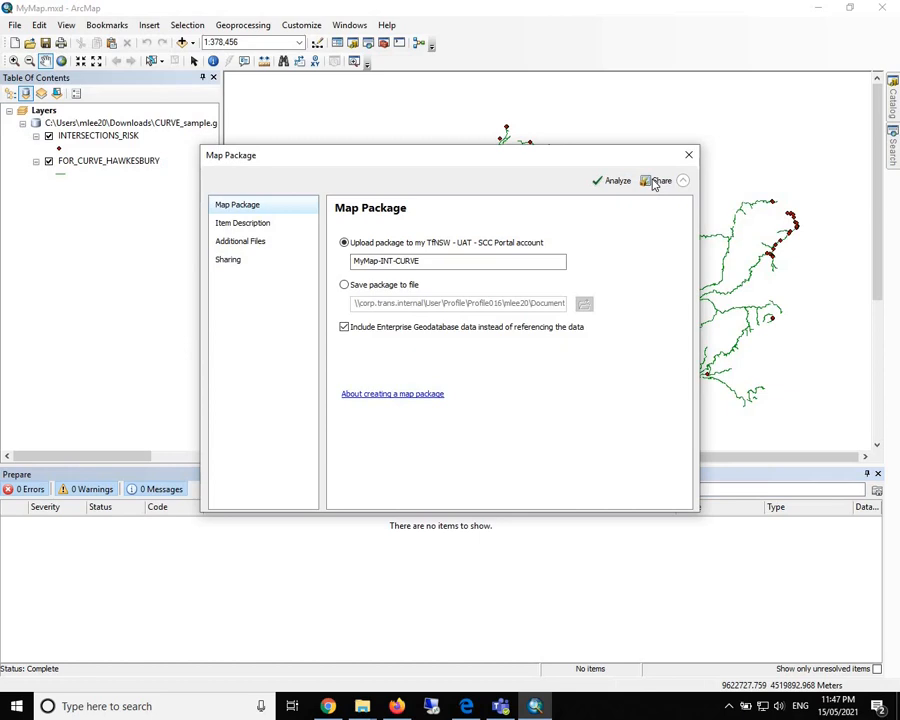
left_click(660, 180)
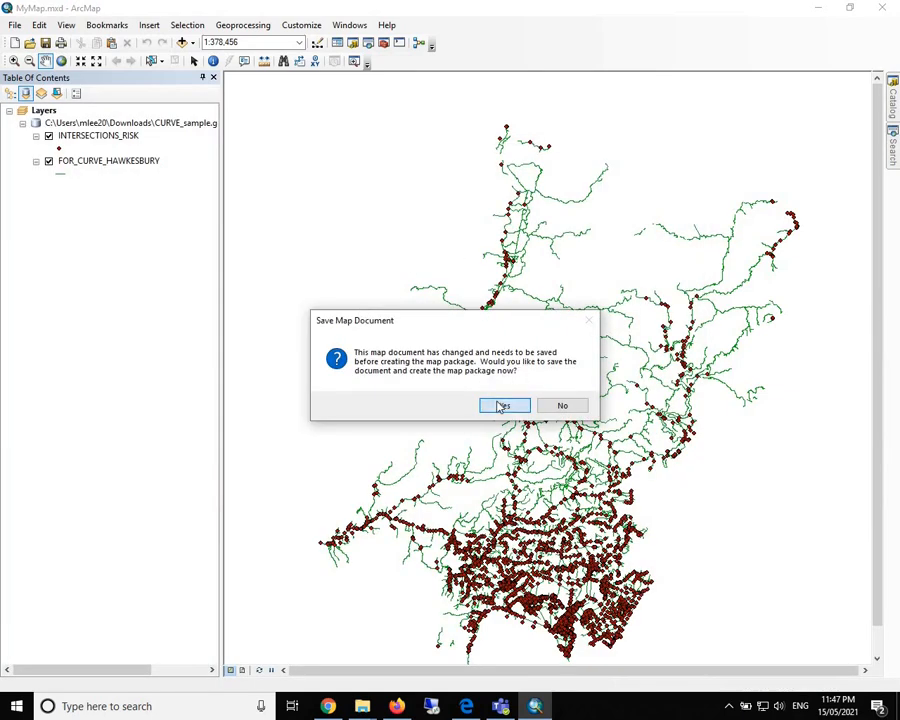
- Confirm saving the map document so the MyMap-INT-CURVE package is created and shared
left_click(504, 404)
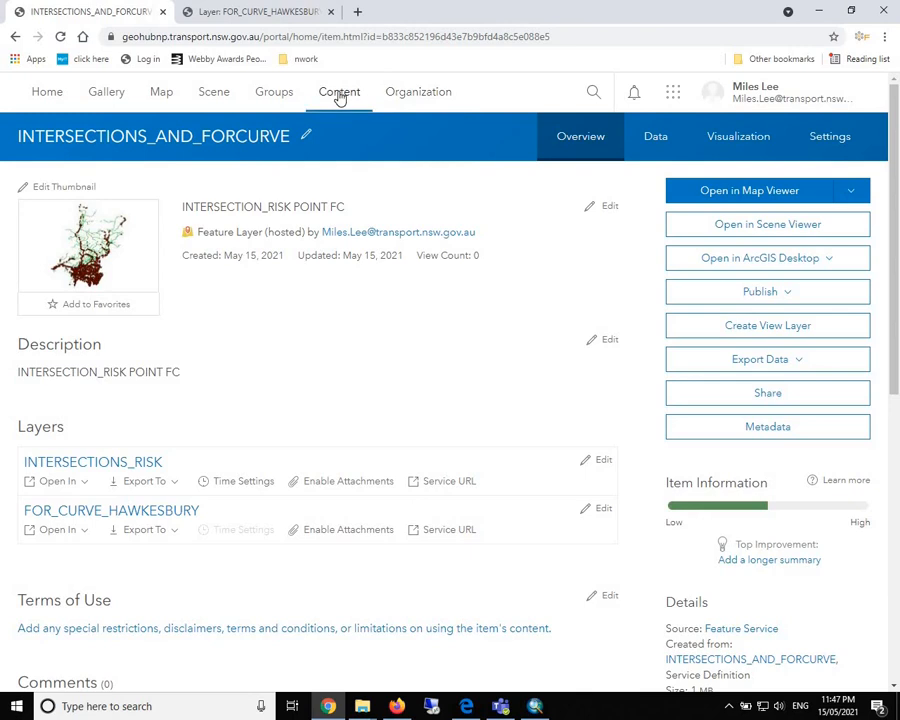
- Return to My Content and select the new MyMap-INT-CURVE map package item
left_click(338, 92)
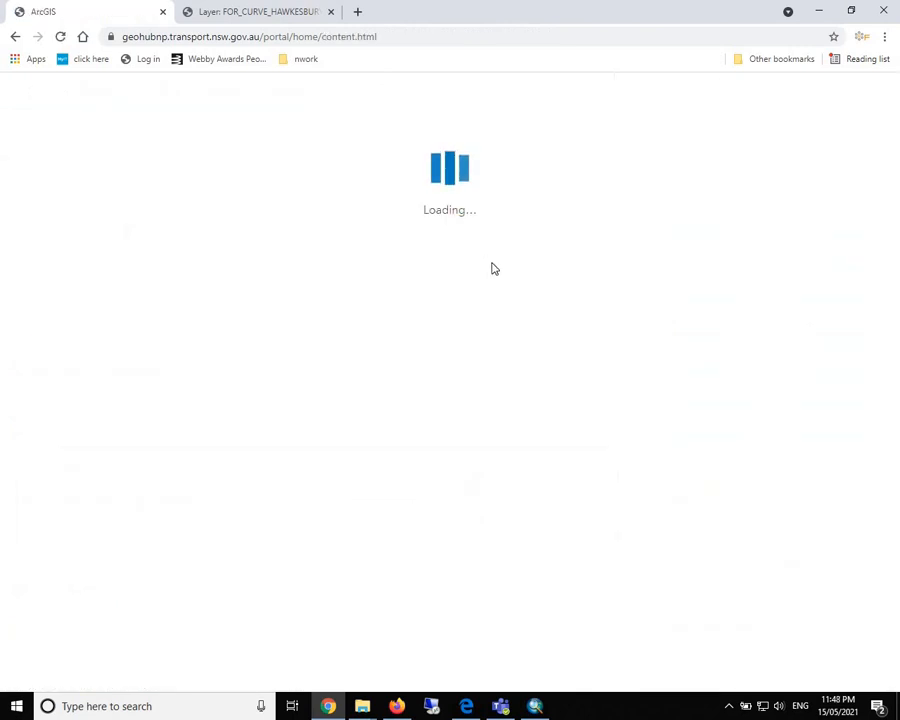
mouse_move(484, 260)
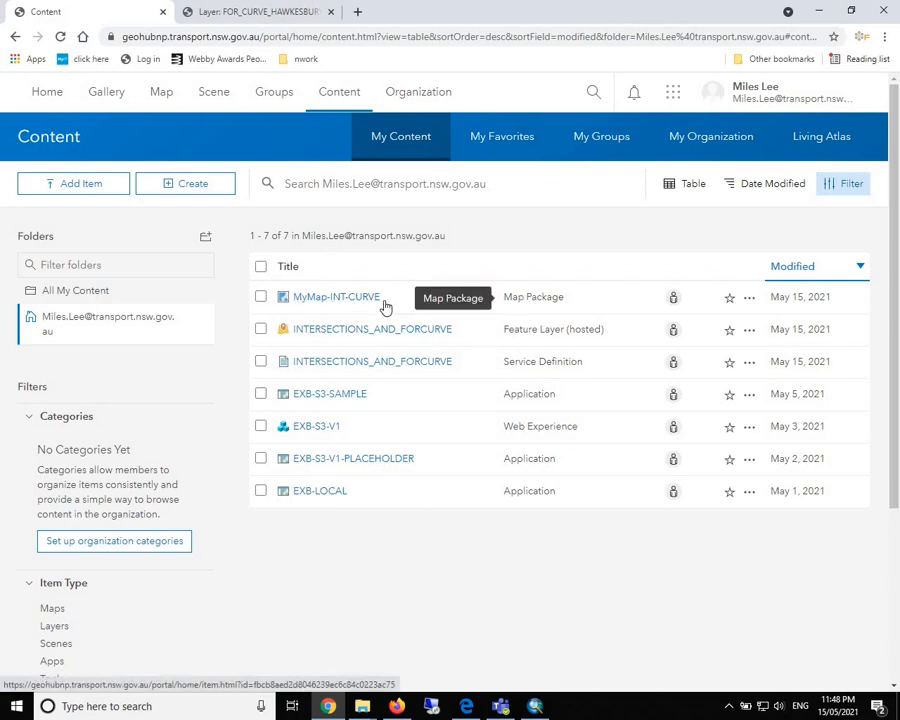
left_click(336, 296)
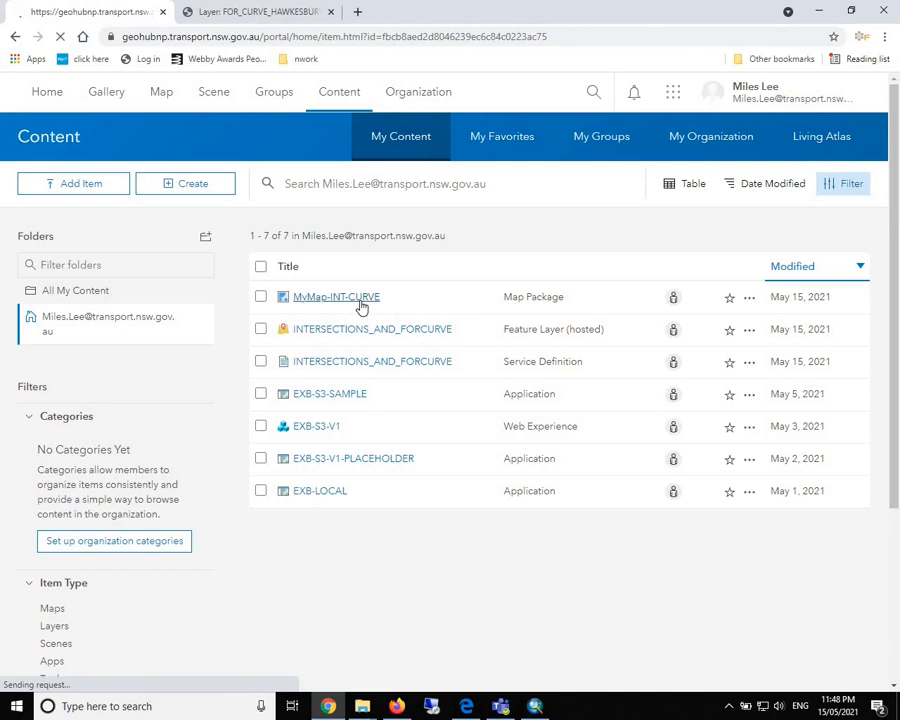
- Load the MyMap-INT-CURVE map package's item page with its description and details
left_click(336, 296)
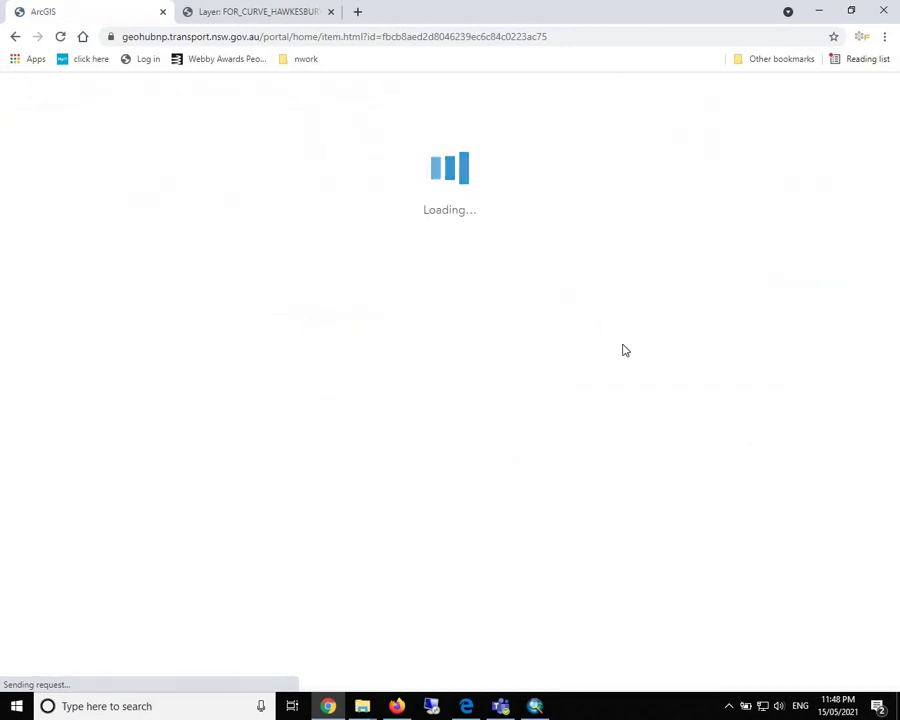
mouse_move(446, 188)
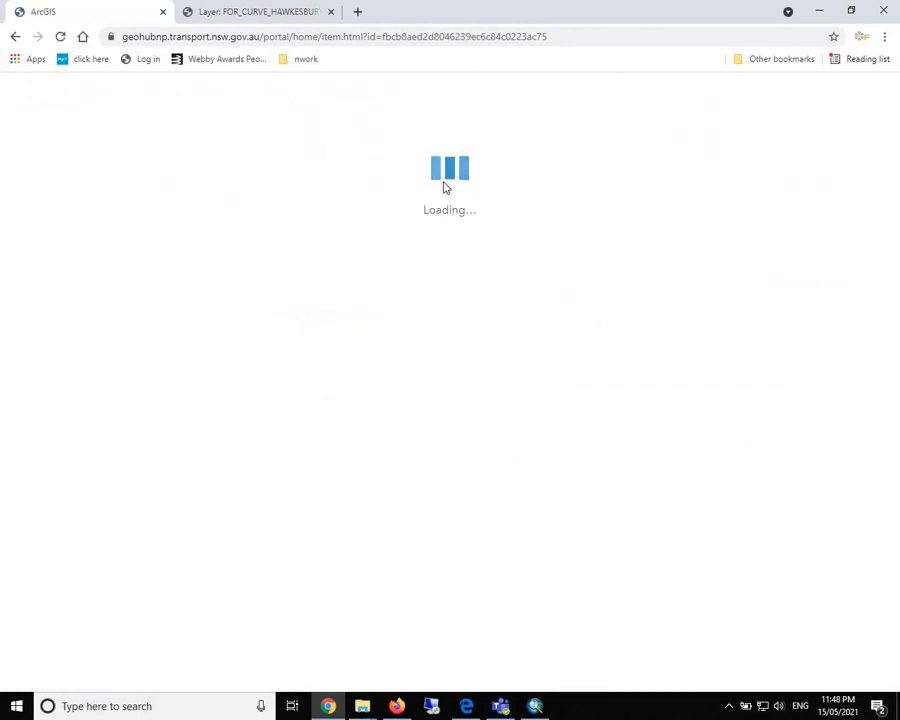
mouse_move(518, 184)
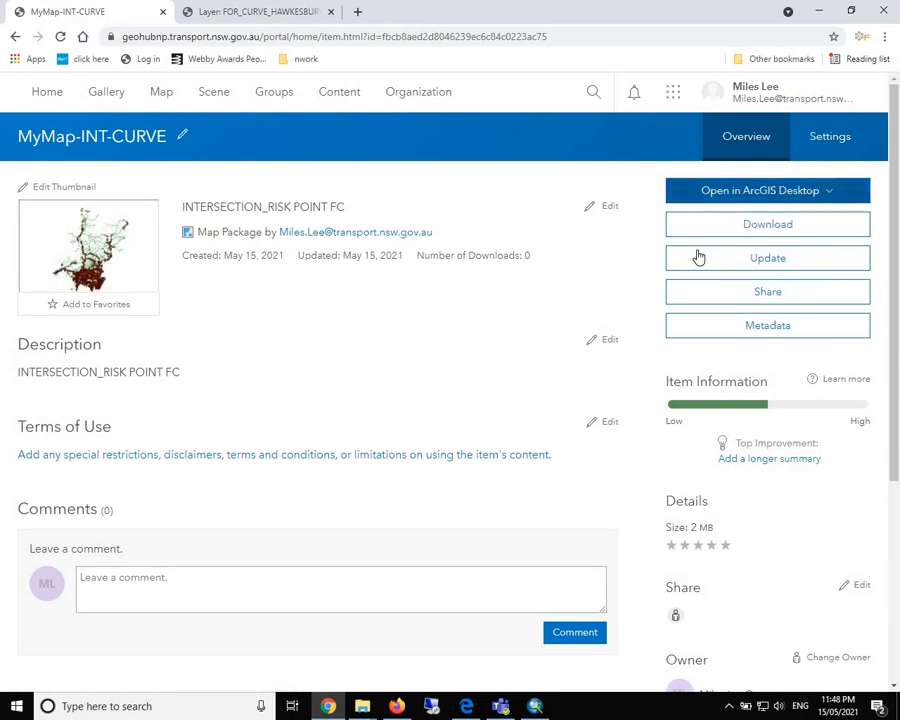
mouse_move(814, 200)
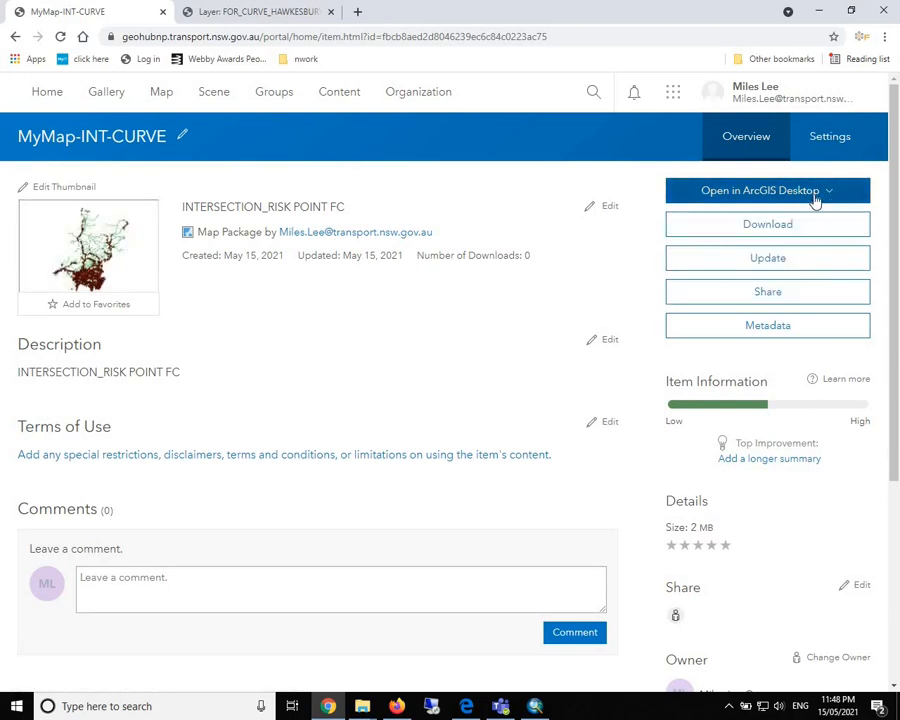
mouse_move(330, 424)
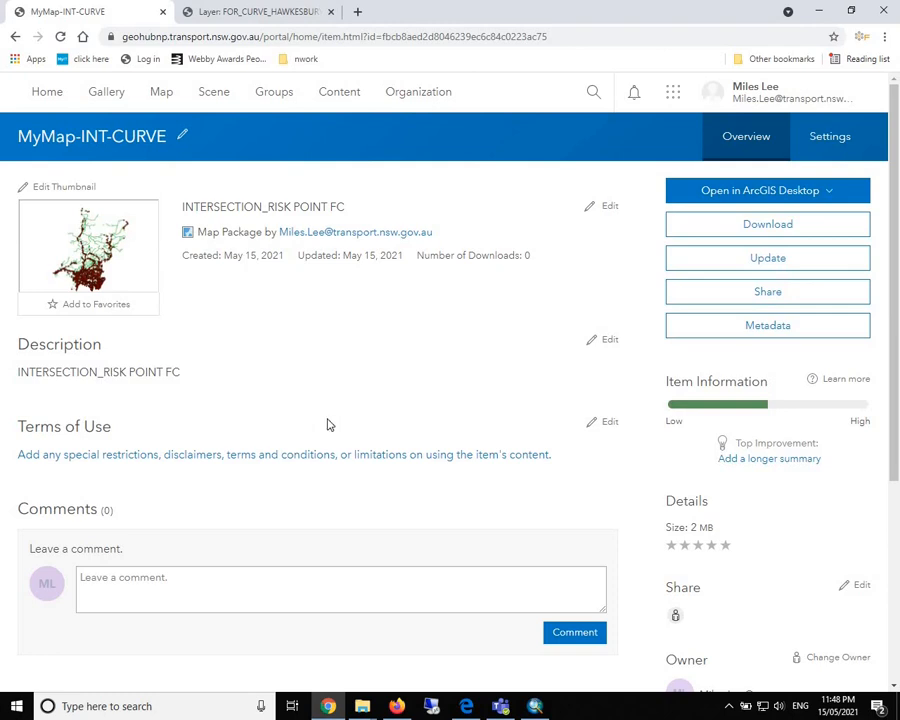
mouse_move(324, 288)
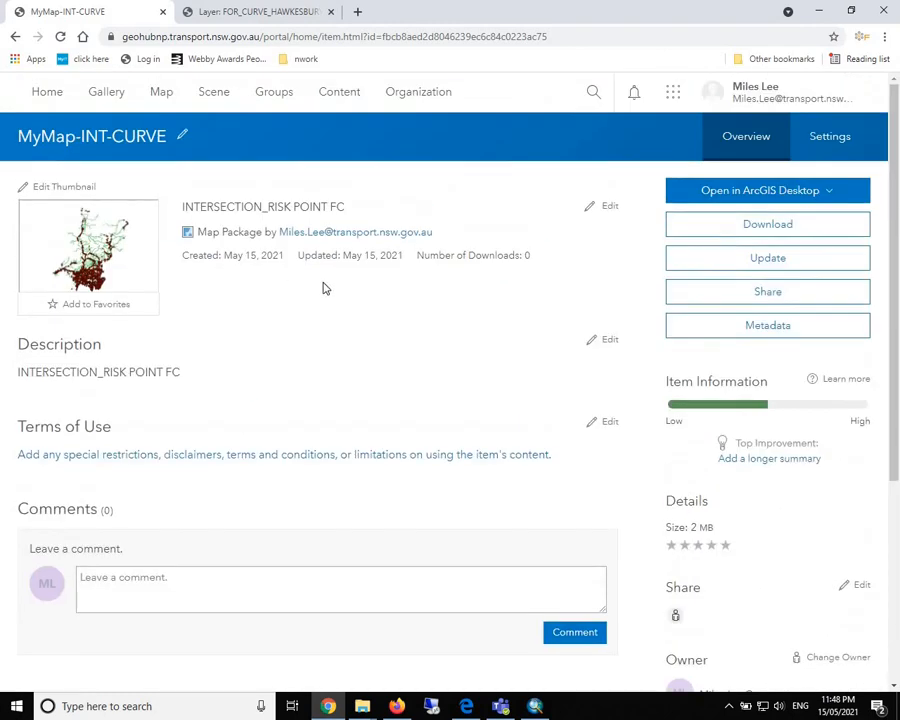
mouse_move(224, 388)
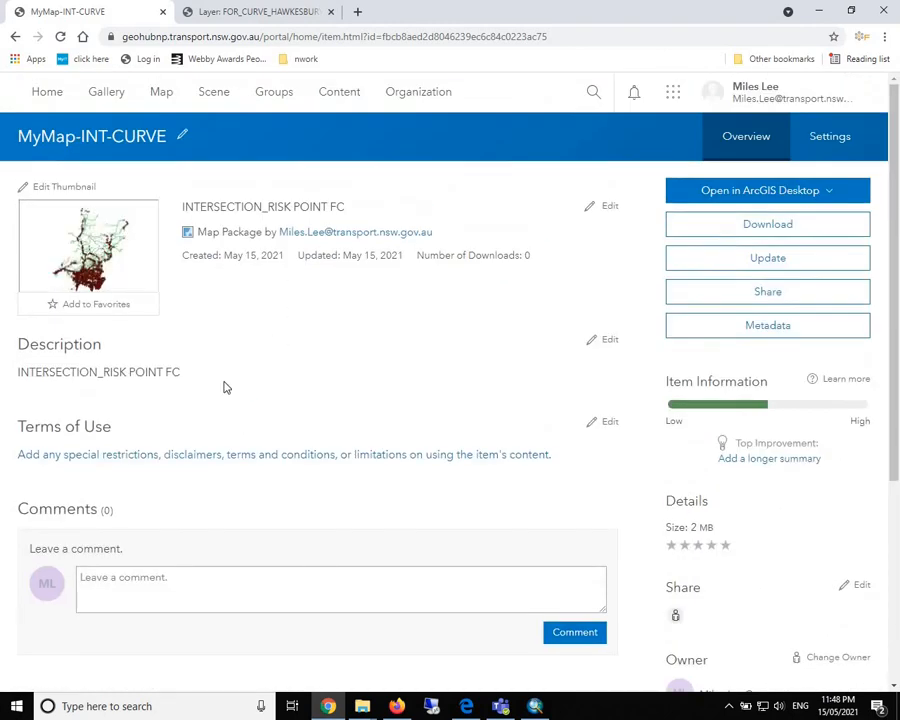
mouse_move(140, 304)
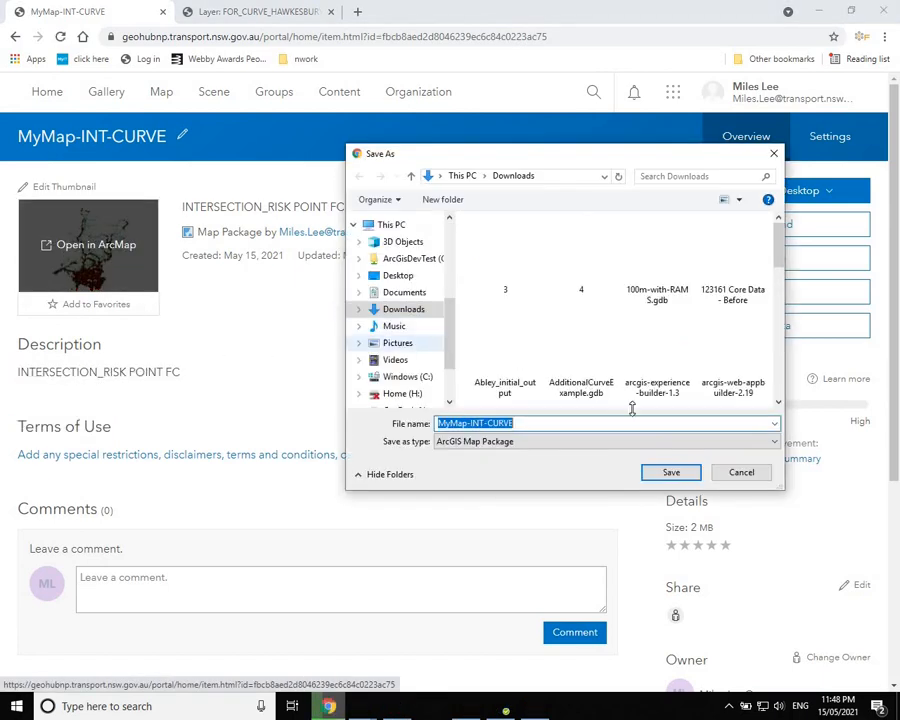
- Download the MyMap-INT-CURVE map package to the Downloads folder
left_click(740, 472)
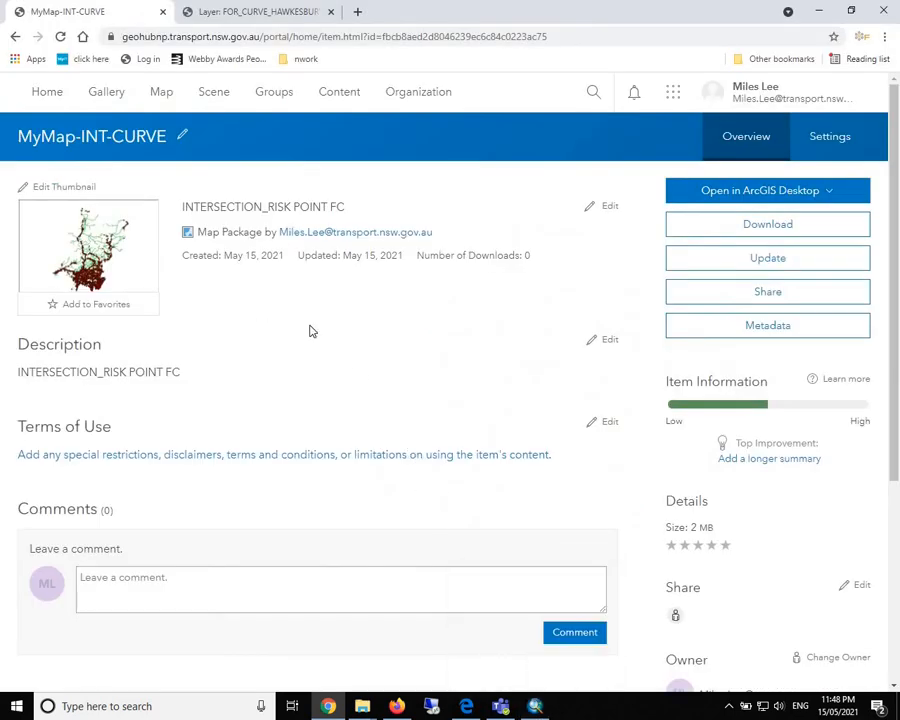
mouse_move(592, 364)
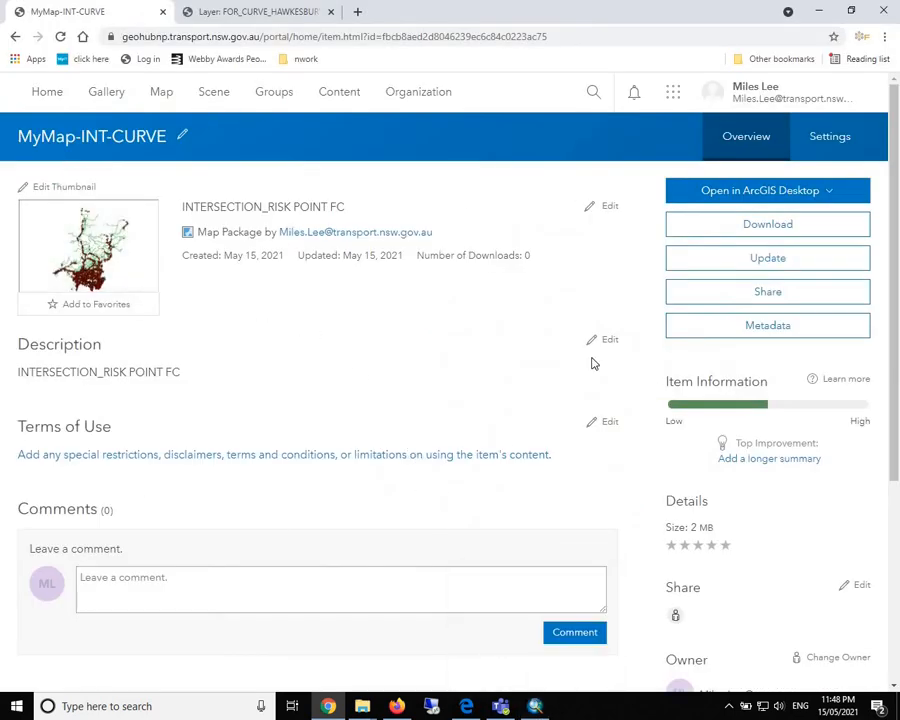
mouse_move(652, 464)
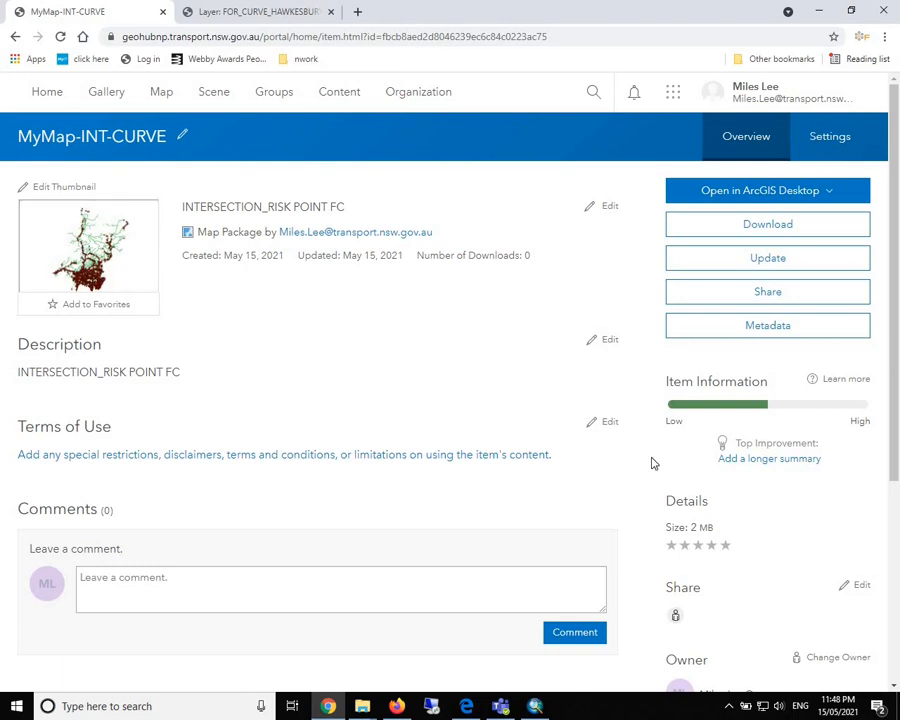
mouse_move(196, 556)
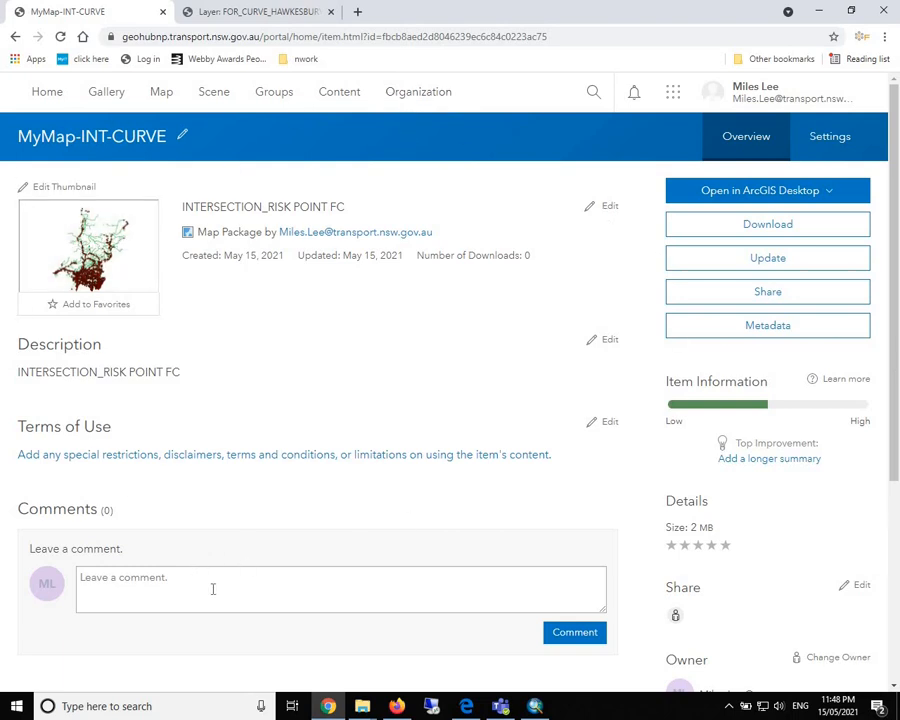
mouse_move(84, 576)
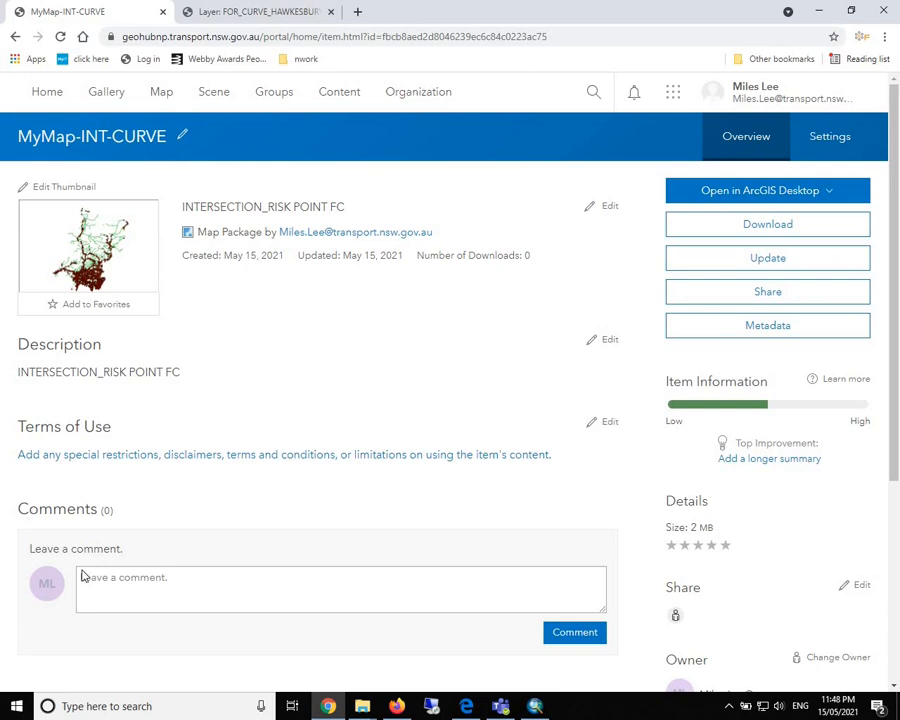
mouse_move(644, 252)
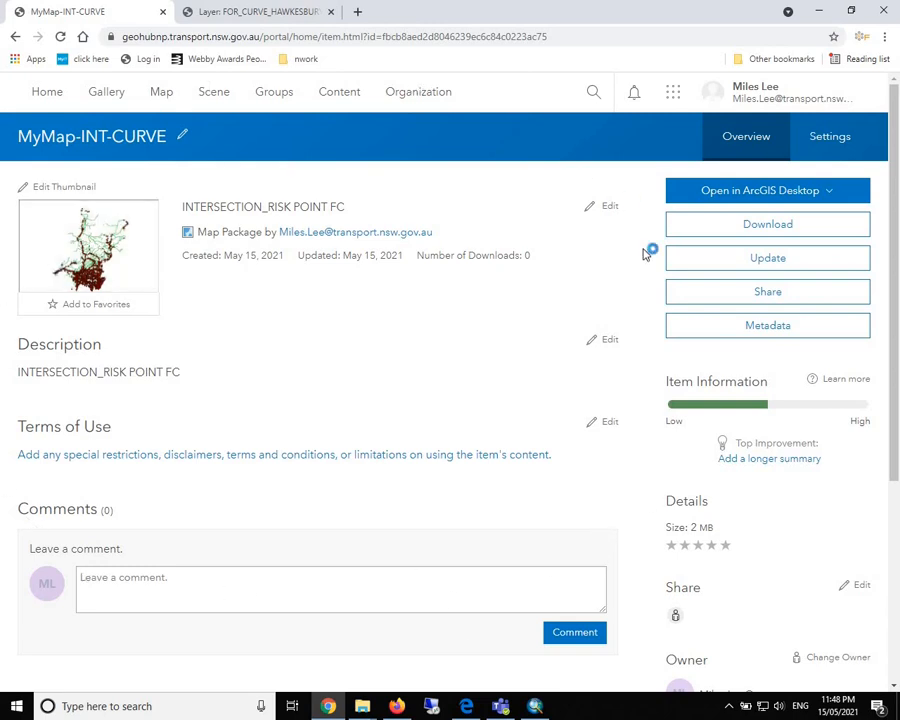